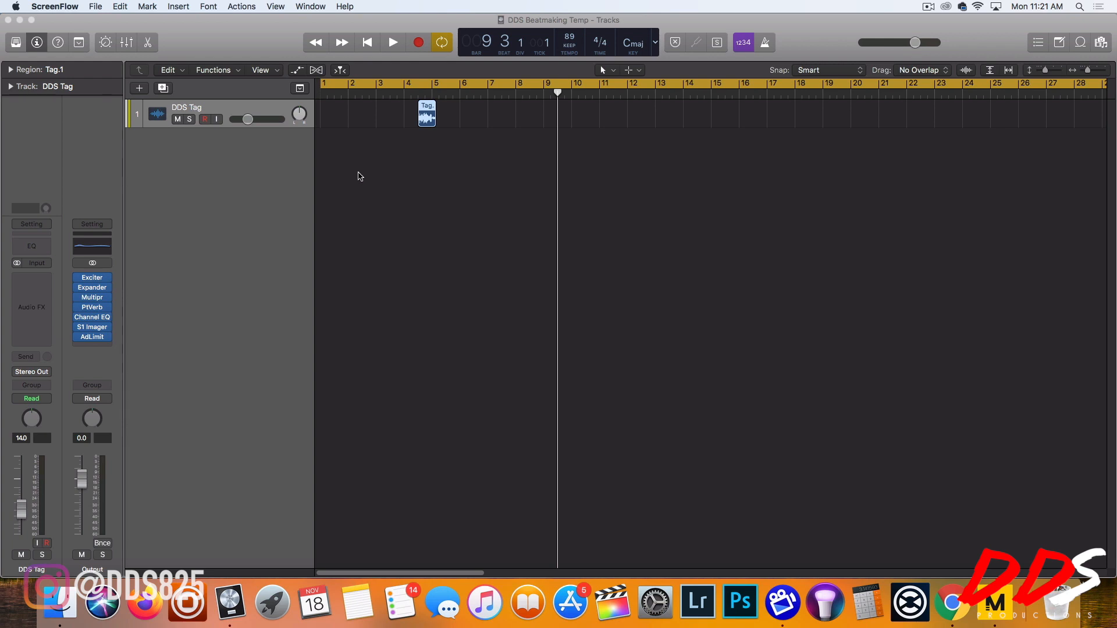
mouse_move(356, 173)
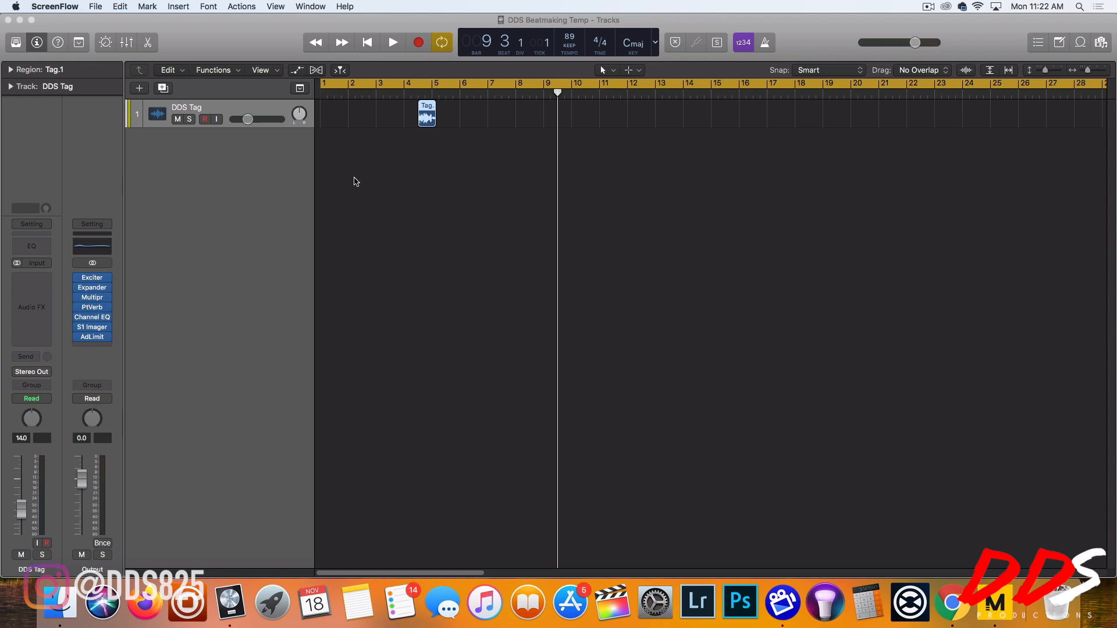
mouse_move(756, 242)
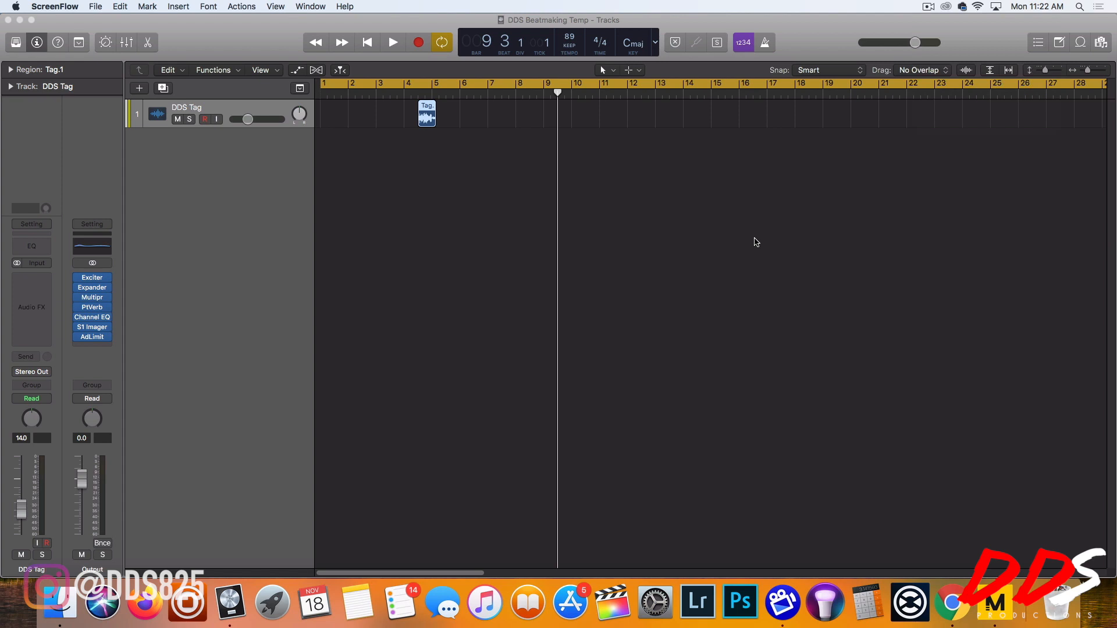
mouse_move(702, 339)
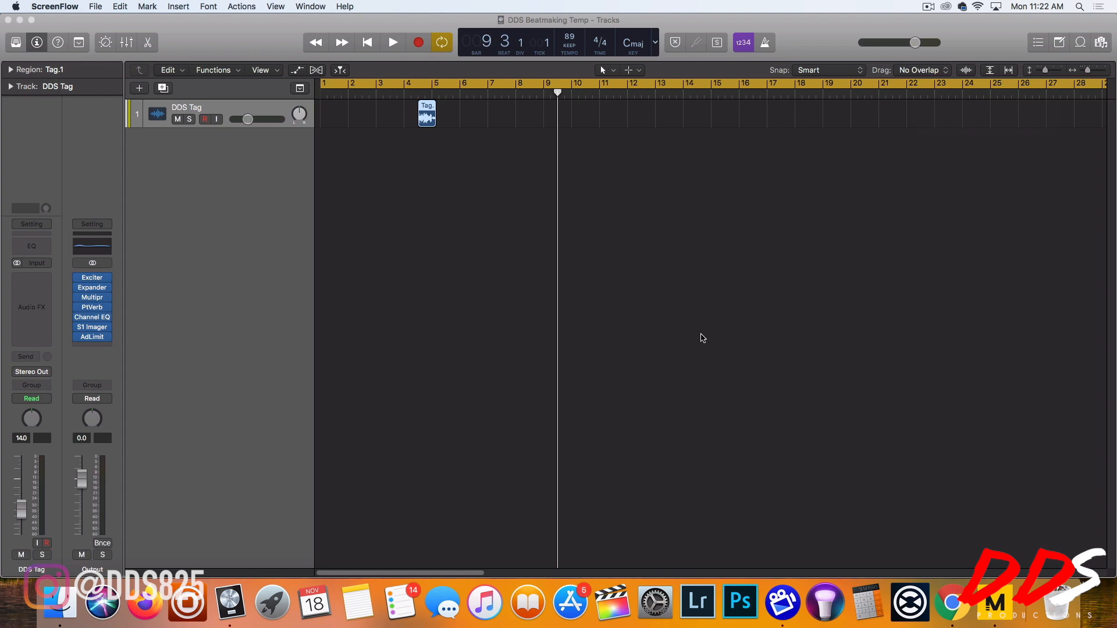
mouse_move(704, 335)
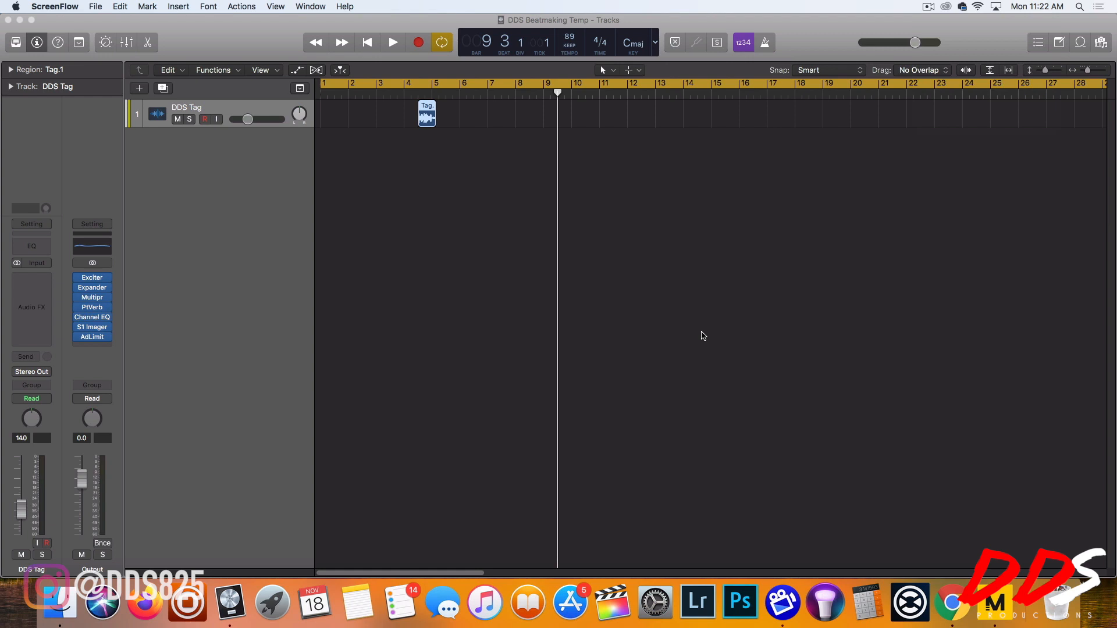
mouse_move(485, 244)
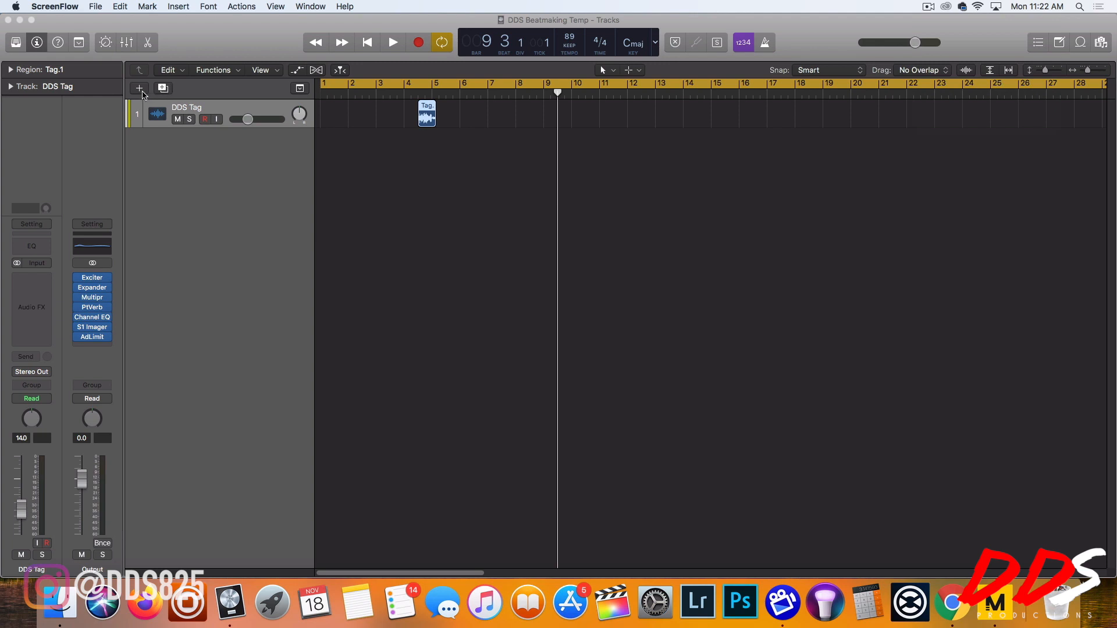
Step: Create one Software Instrument track with Maschine 2 and open its plug-in window
click(139, 88)
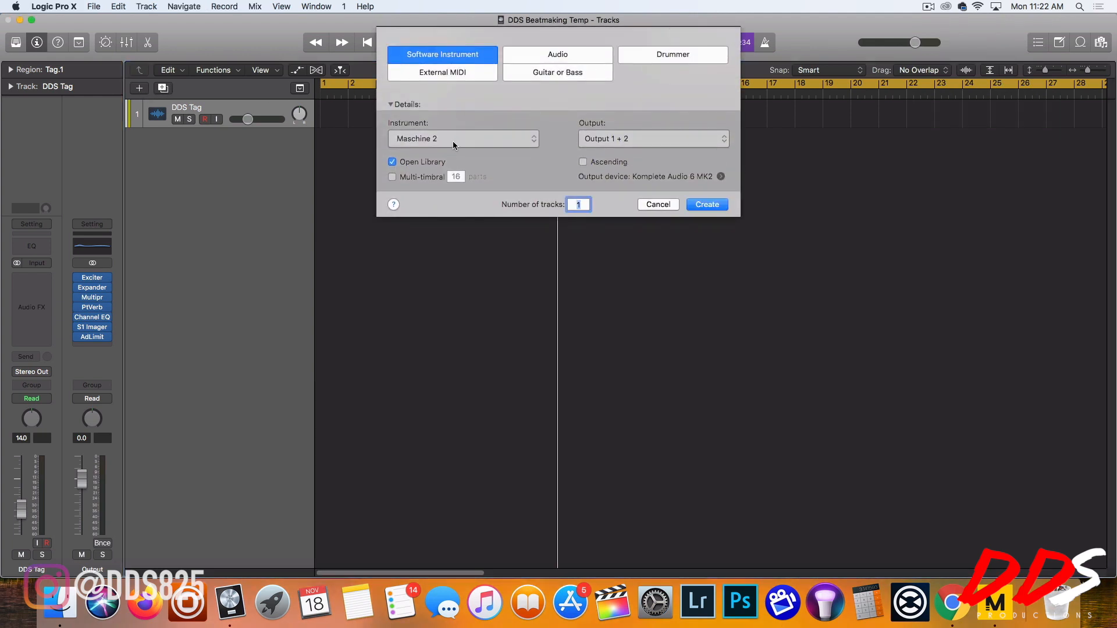
click(463, 139)
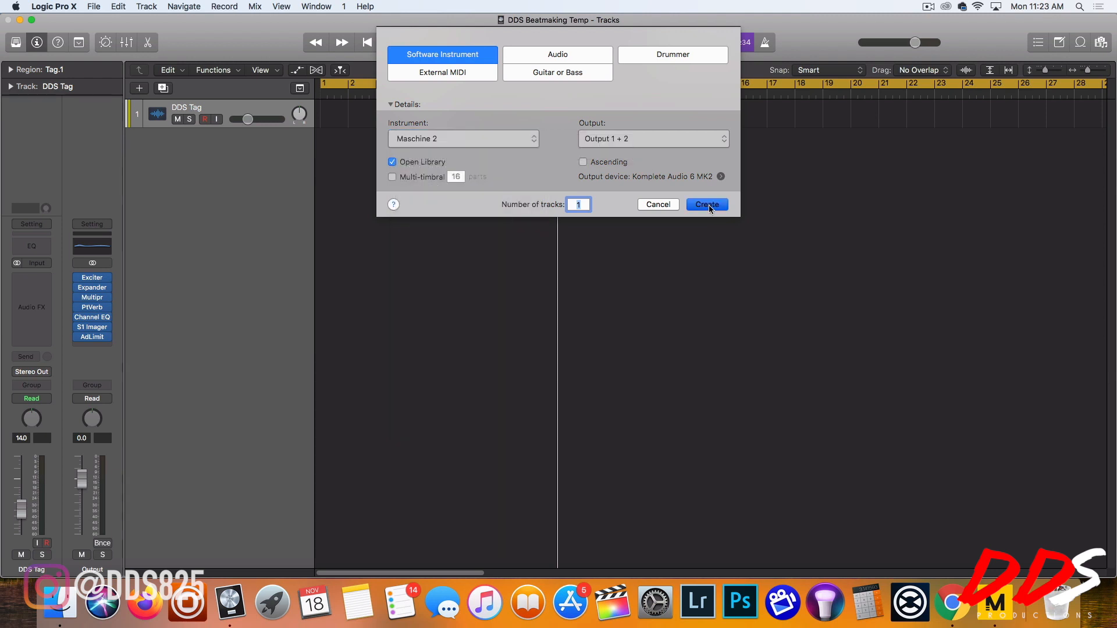
mouse_move(650, 214)
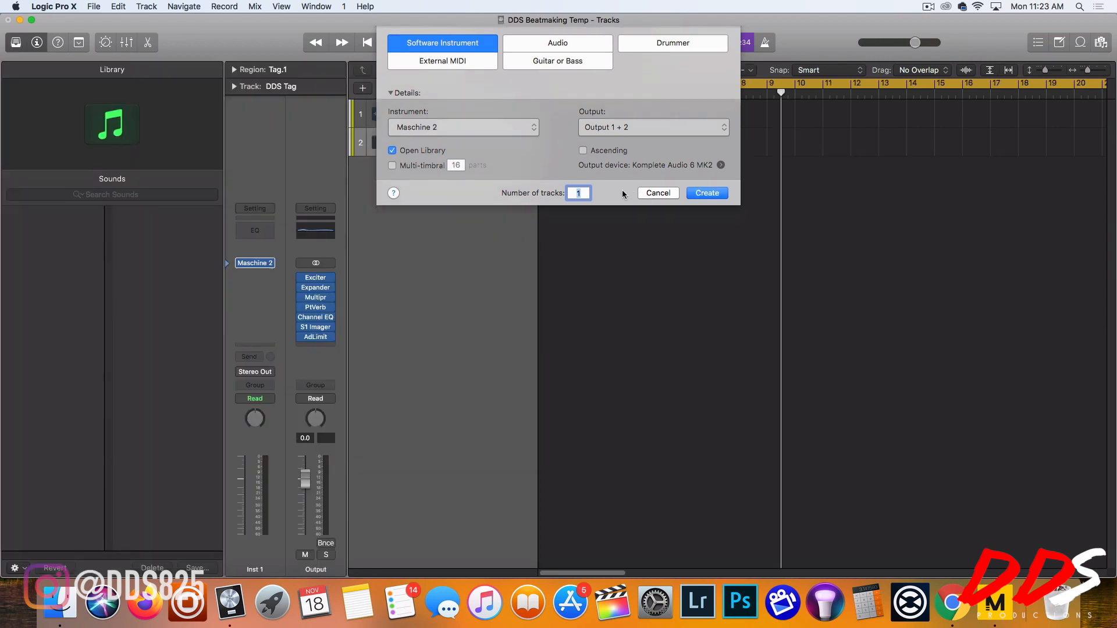
click(706, 192)
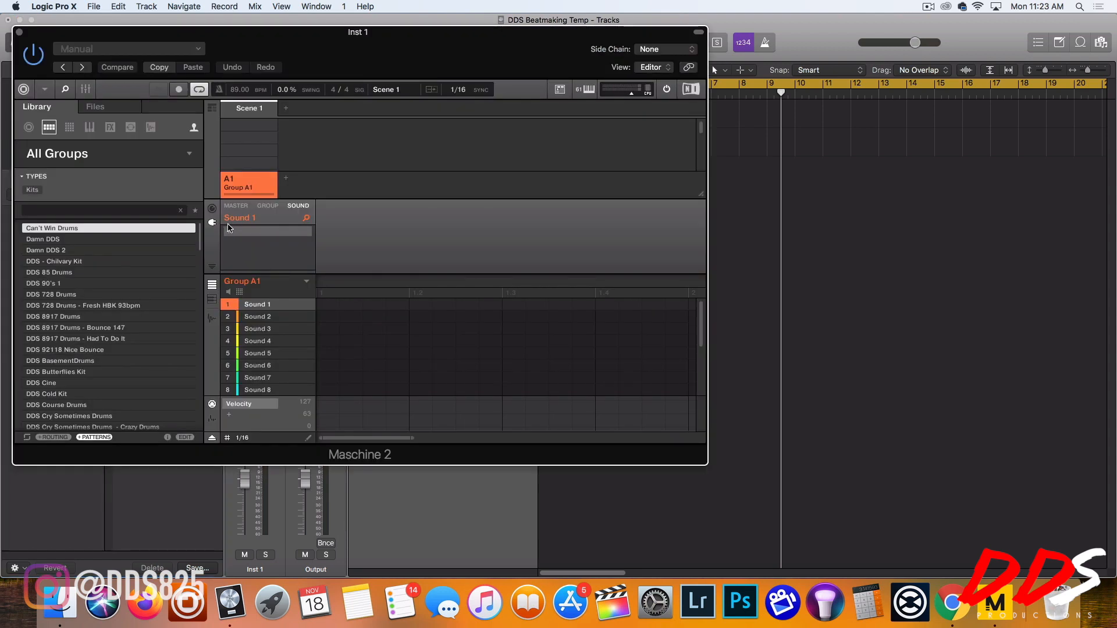
Step: Route Group A1 Sounds 1–8 from Group to external outputs Ext. 1 through Ext. 8
click(291, 238)
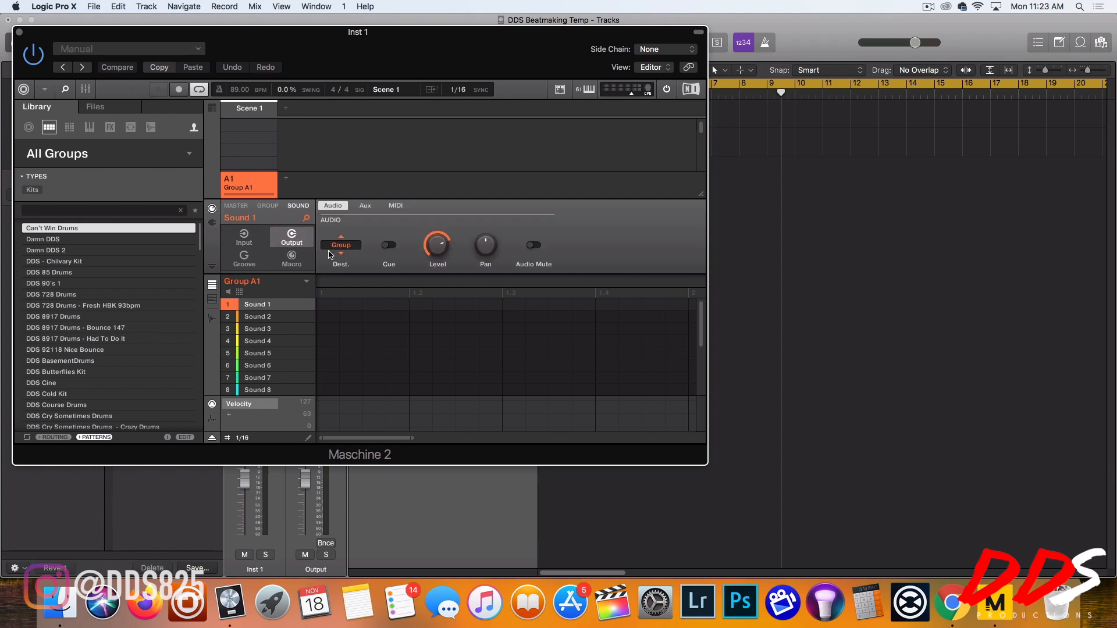
click(340, 245)
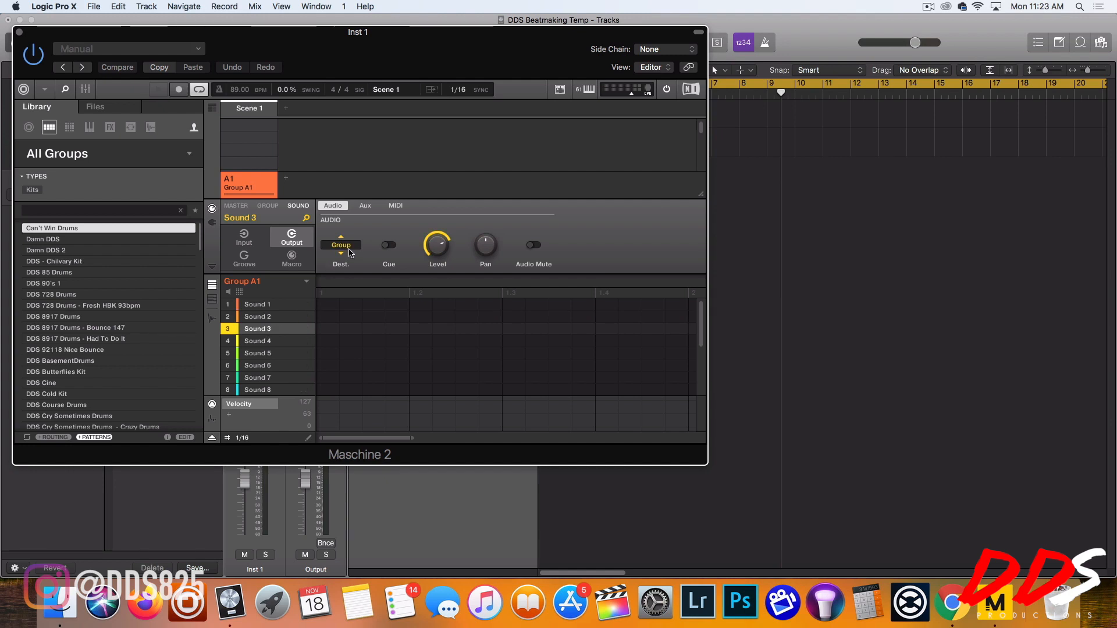
click(340, 245)
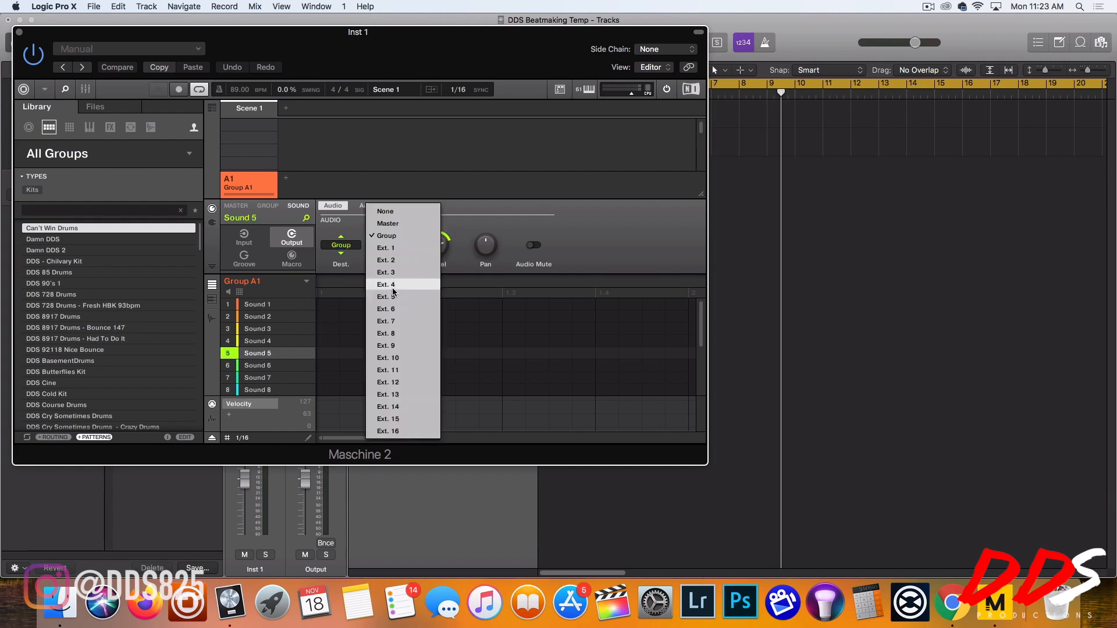
click(385, 296)
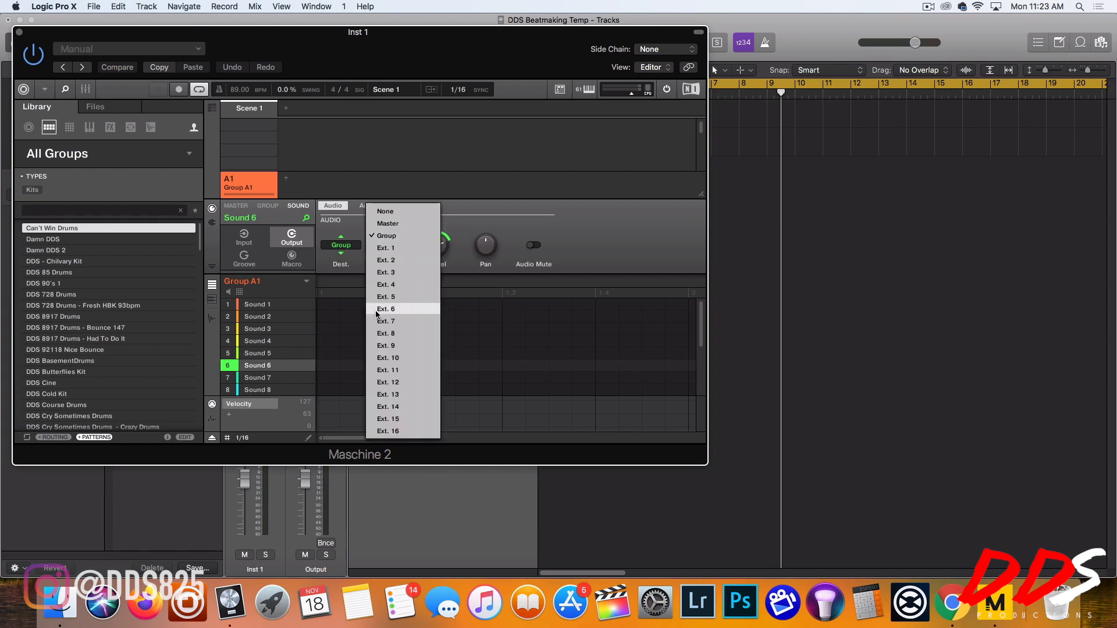
click(257, 378)
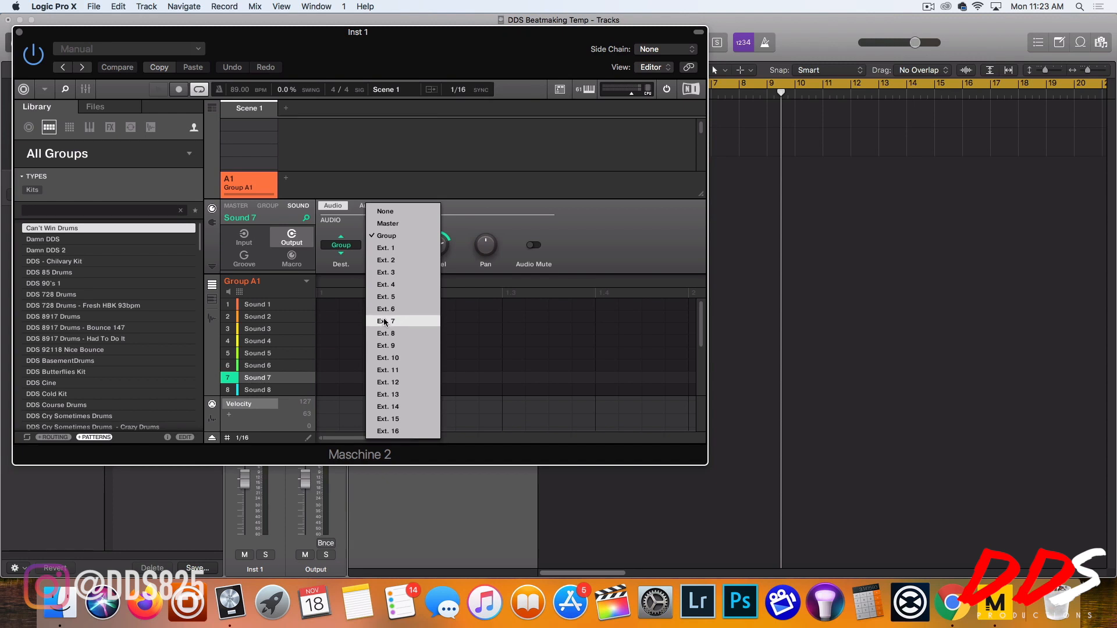
click(257, 389)
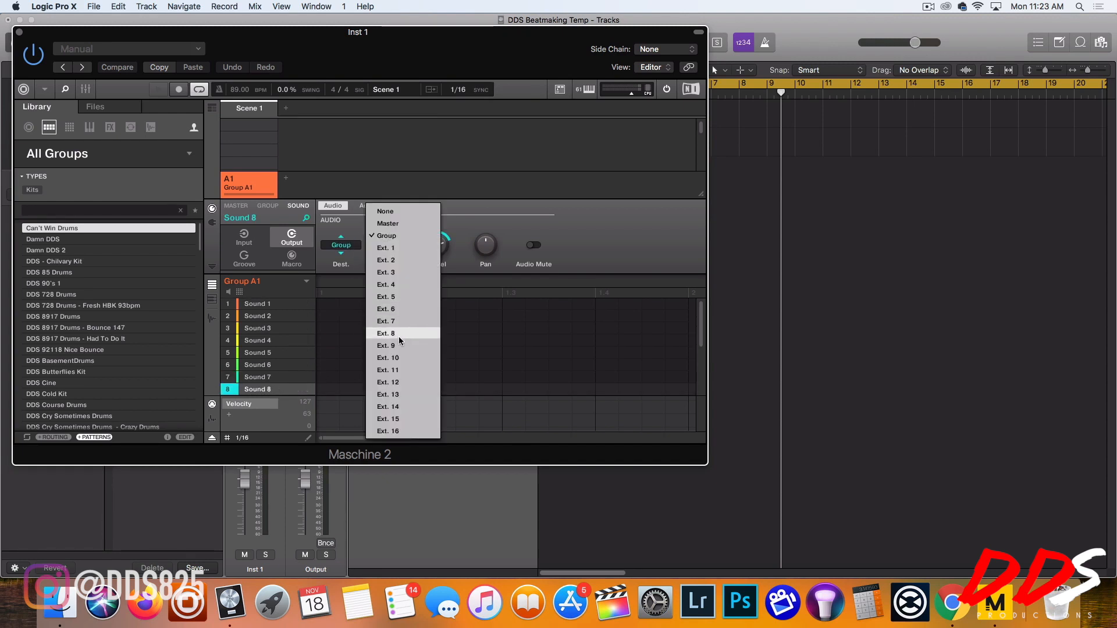
click(386, 333)
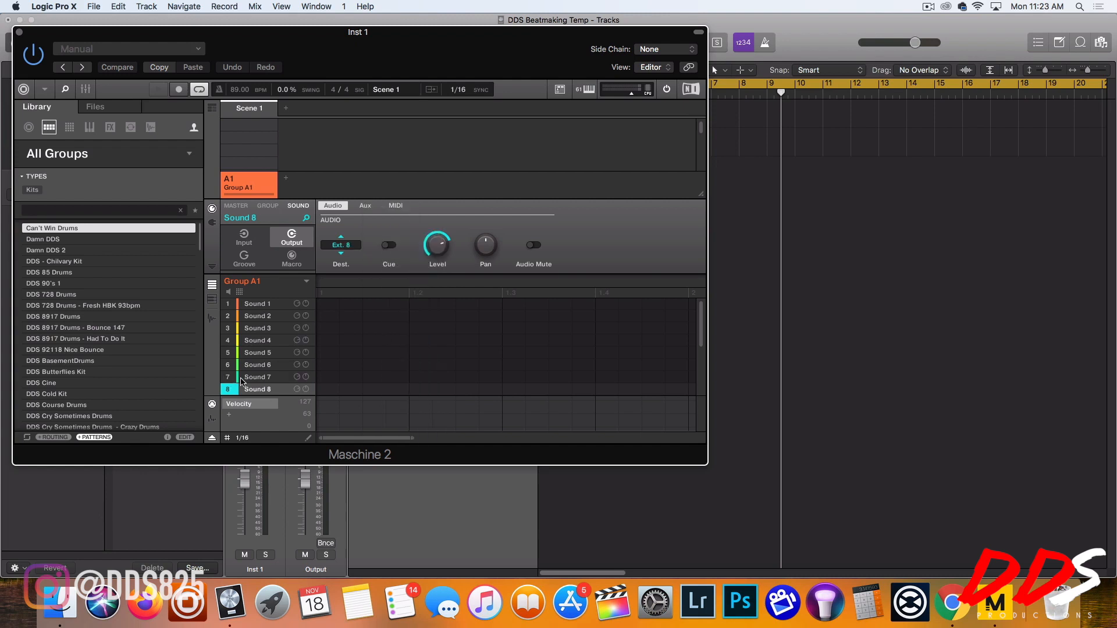
Step: Route Sound 9 to Ext. 9 and Sound 11 to Ext. 11, correcting Sound 11's output
scroll(down, 3)
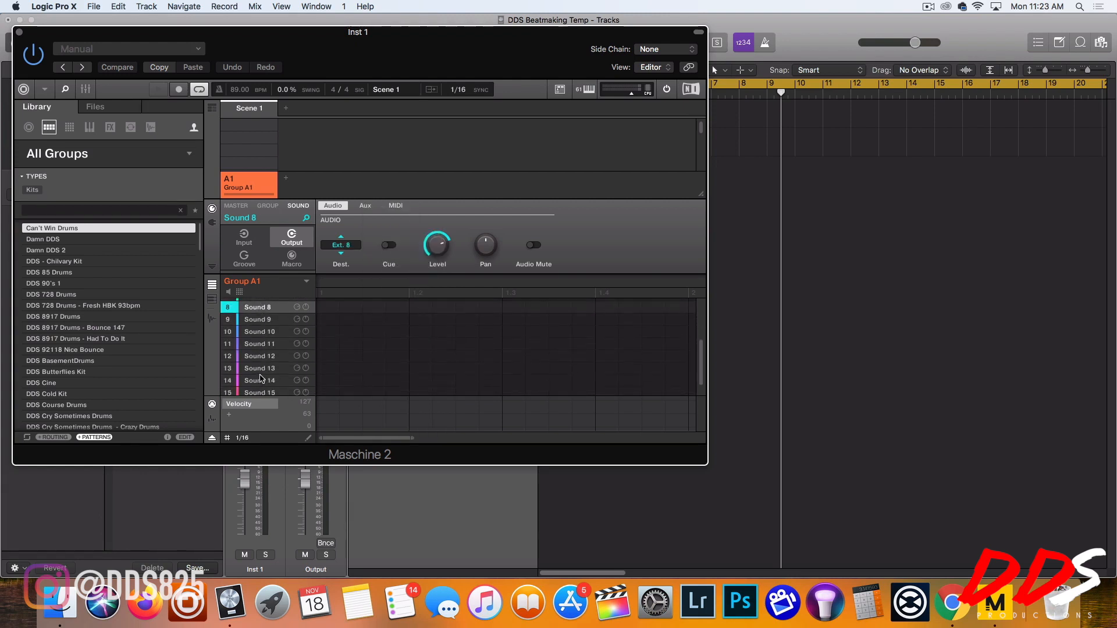
click(258, 319)
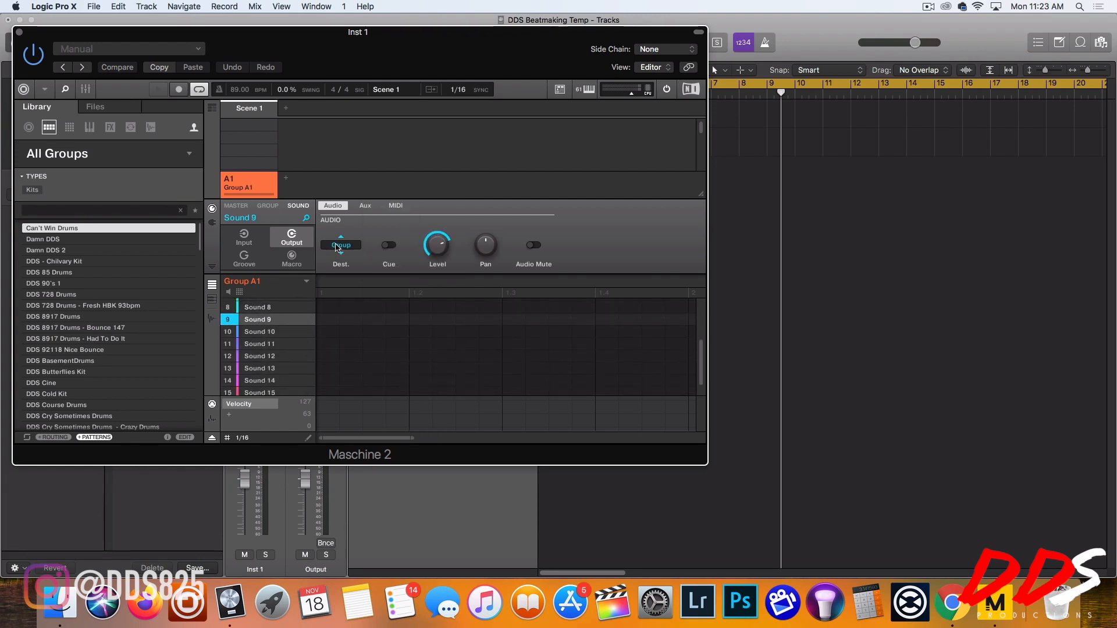
click(340, 245)
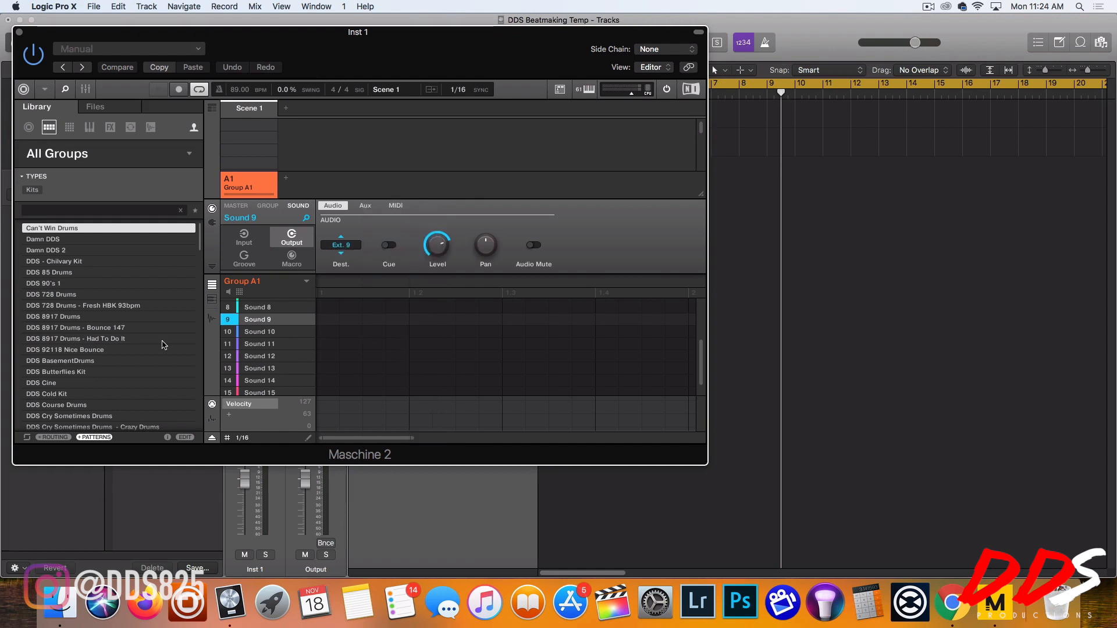
click(259, 344)
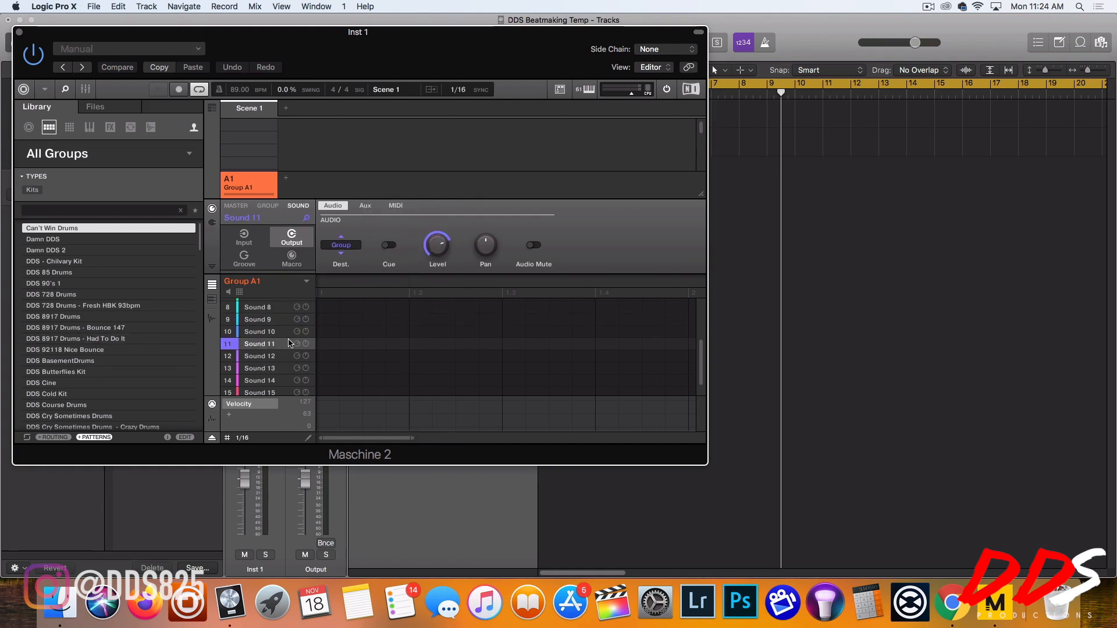
click(340, 245)
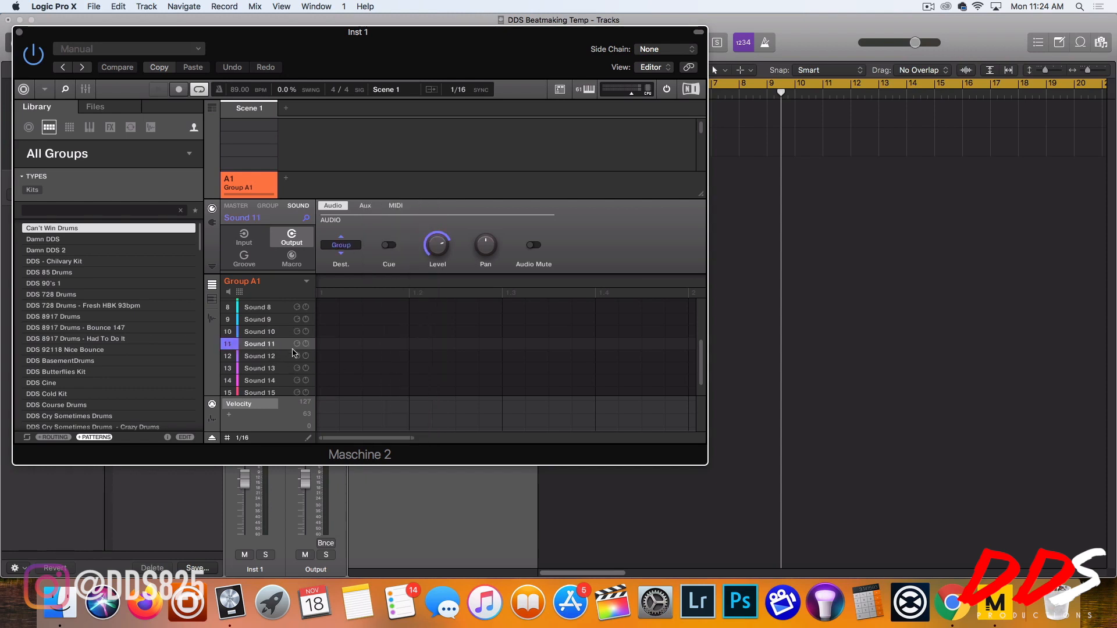
click(340, 245)
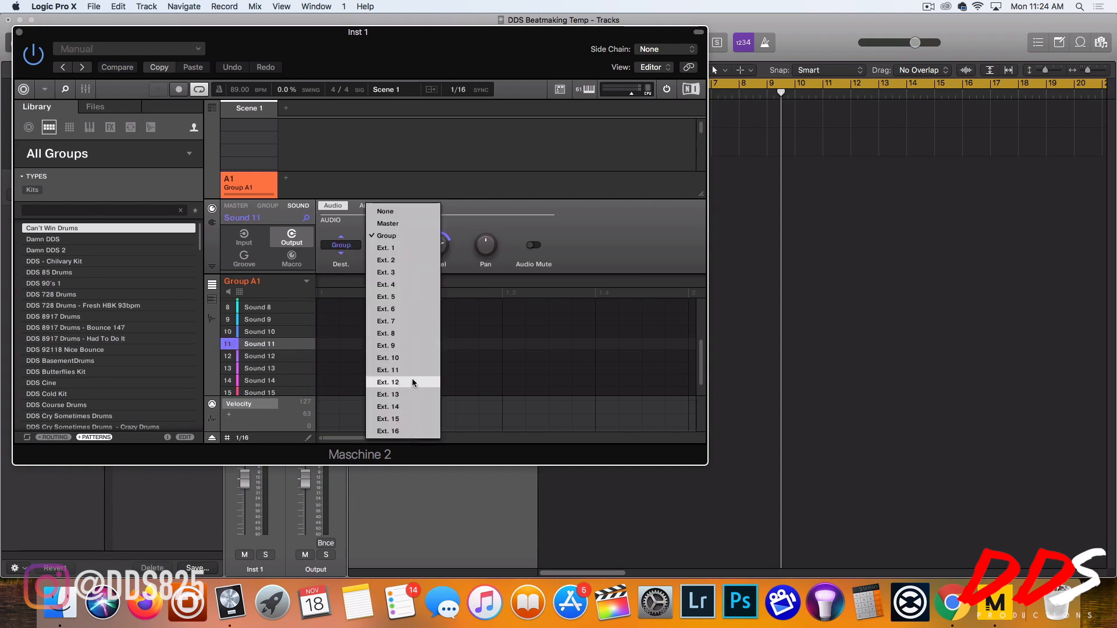
click(258, 357)
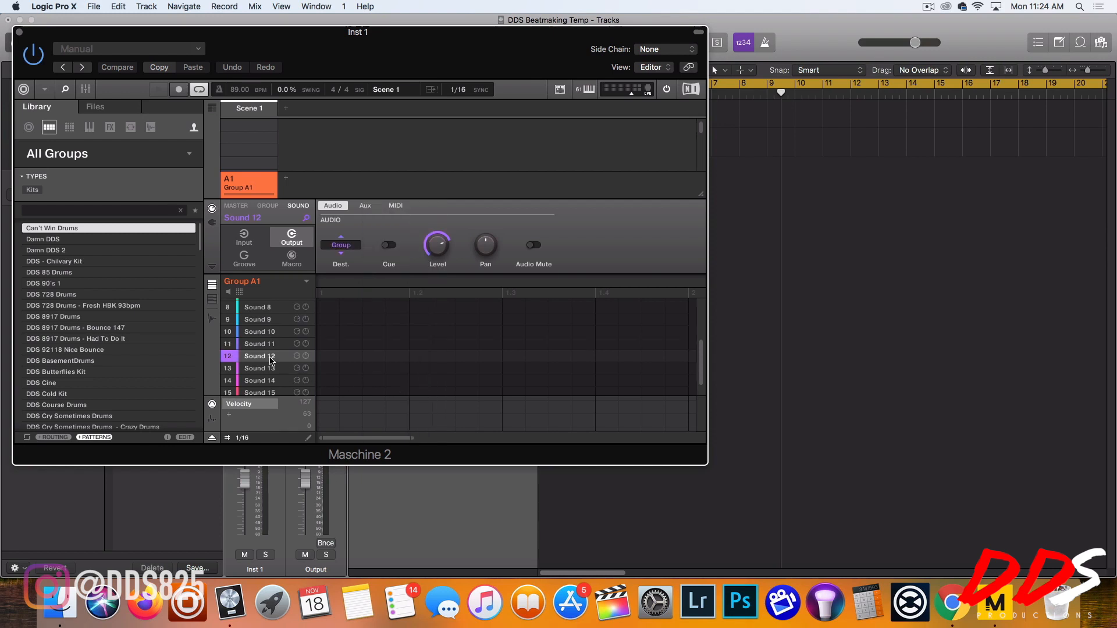
click(259, 343)
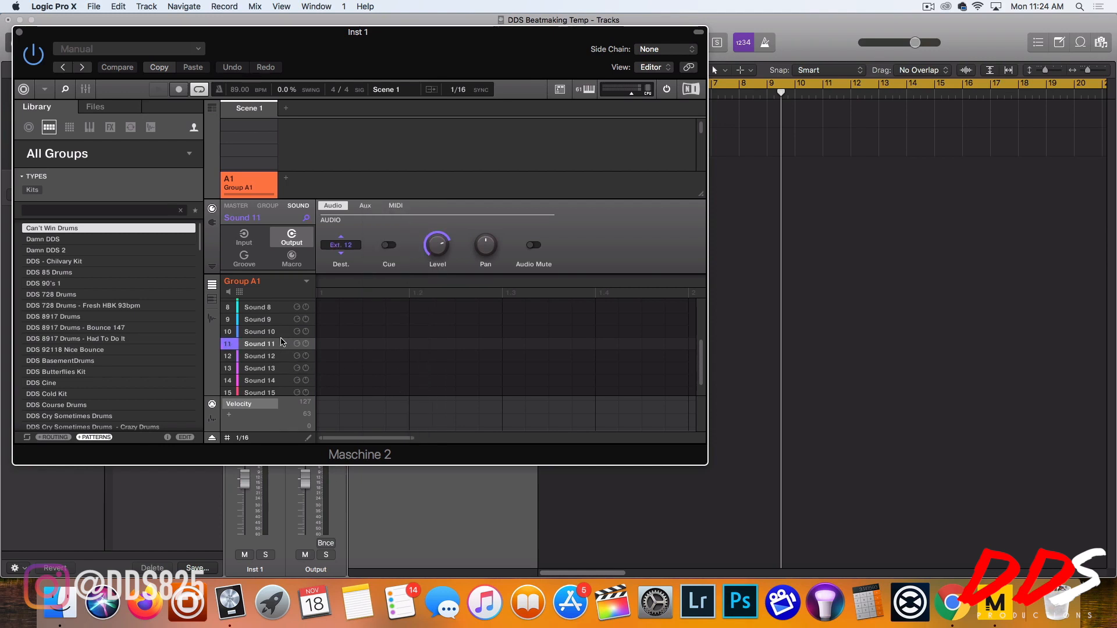
click(342, 245)
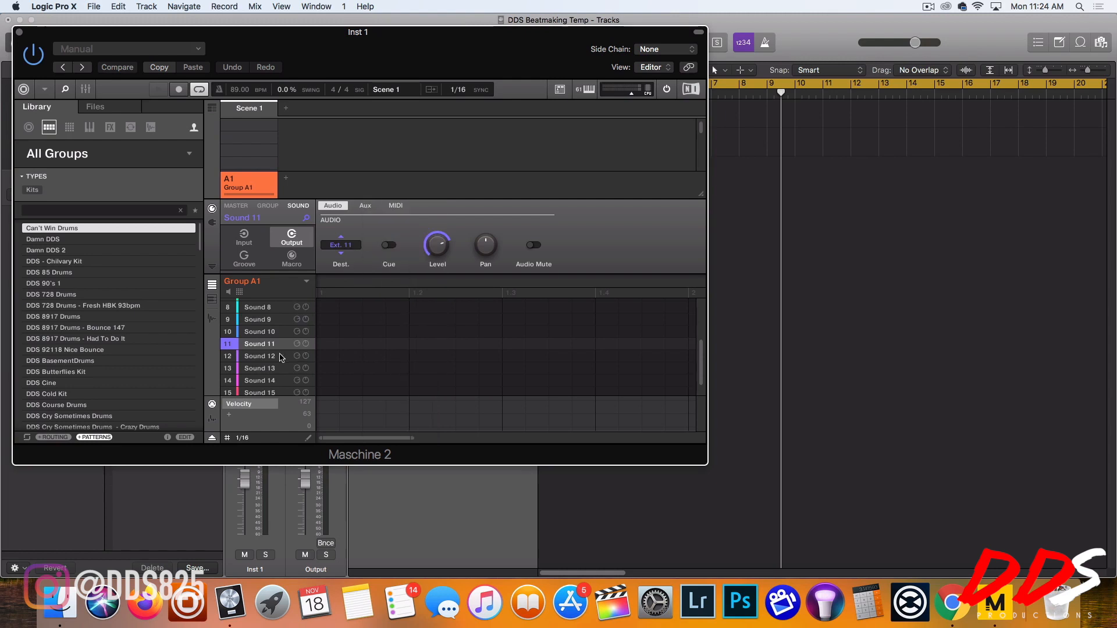
Step: Route Sounds 12, 14 and 16 to their own outputs, ending with Sound 16 on Ext. 16
click(340, 244)
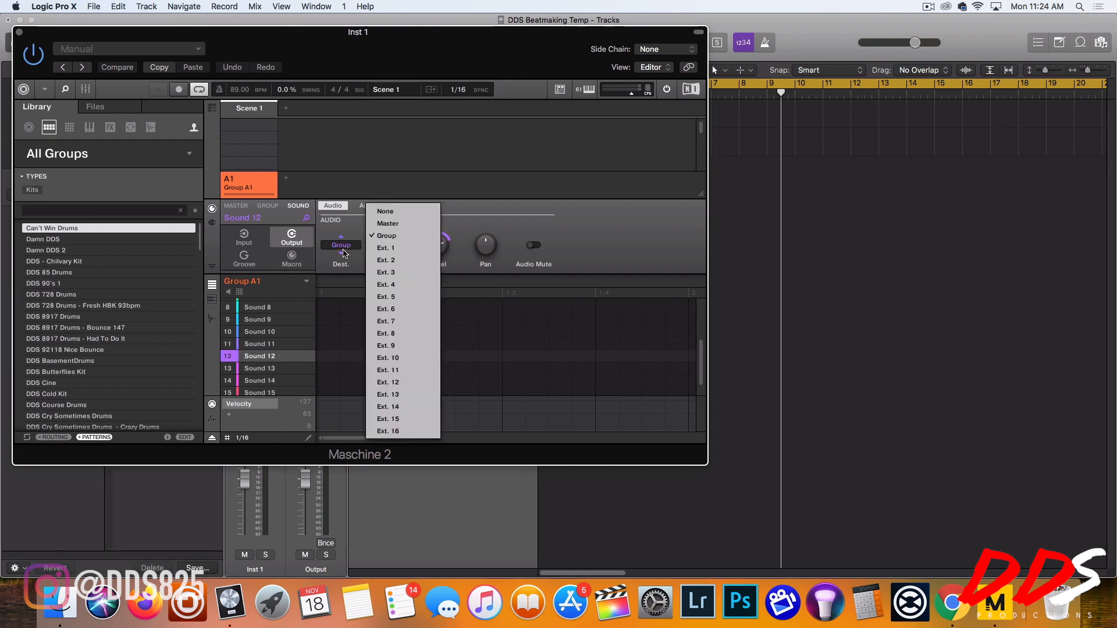
click(388, 381)
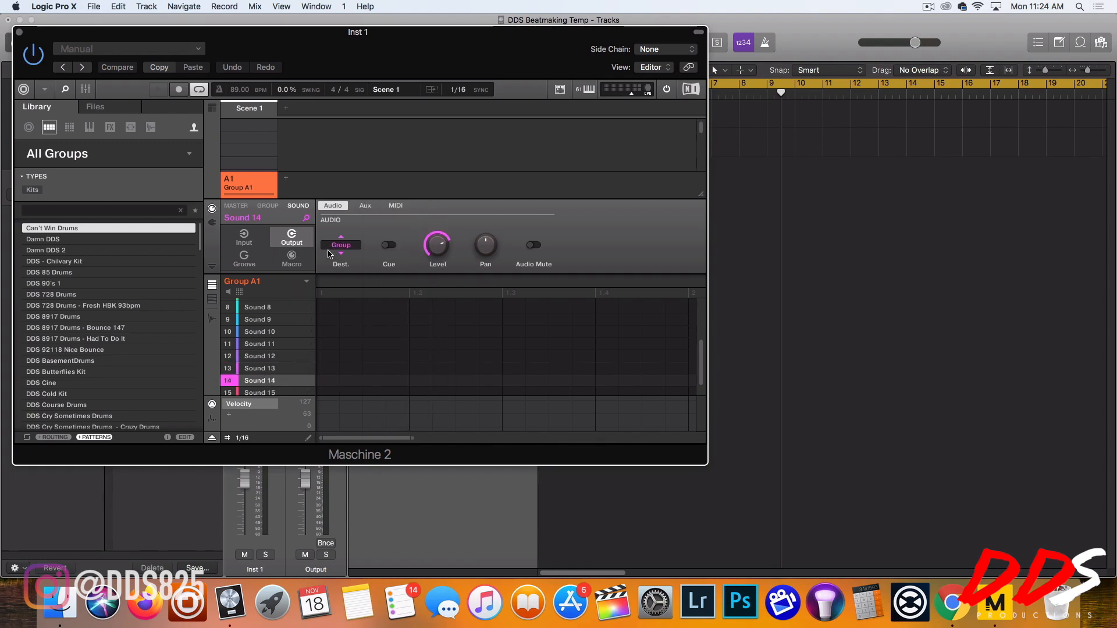
click(341, 244)
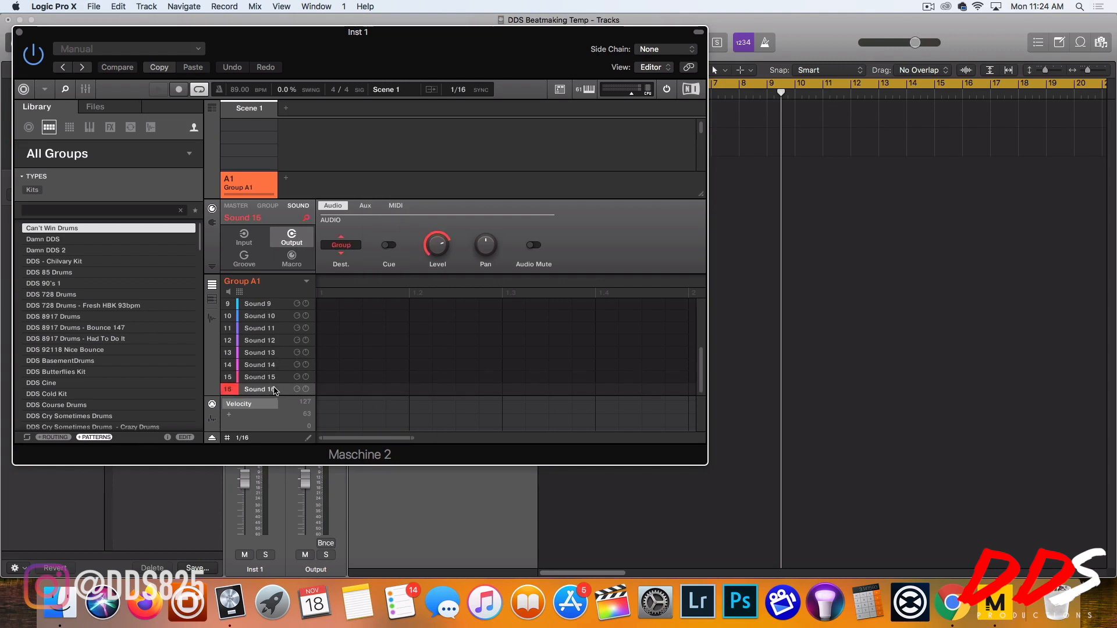
click(340, 245)
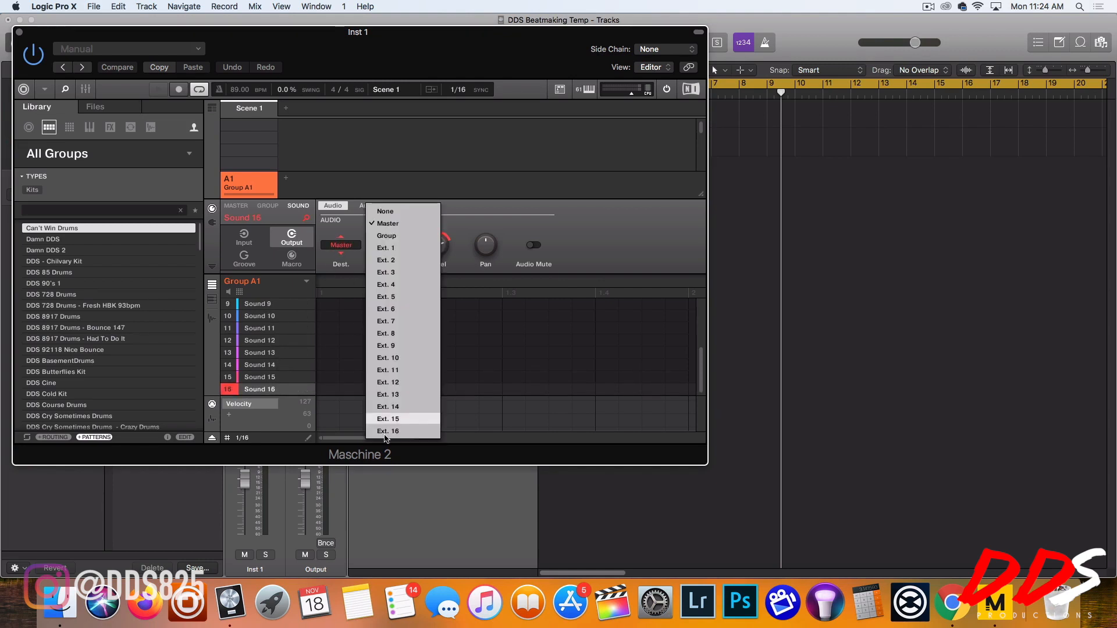
click(388, 431)
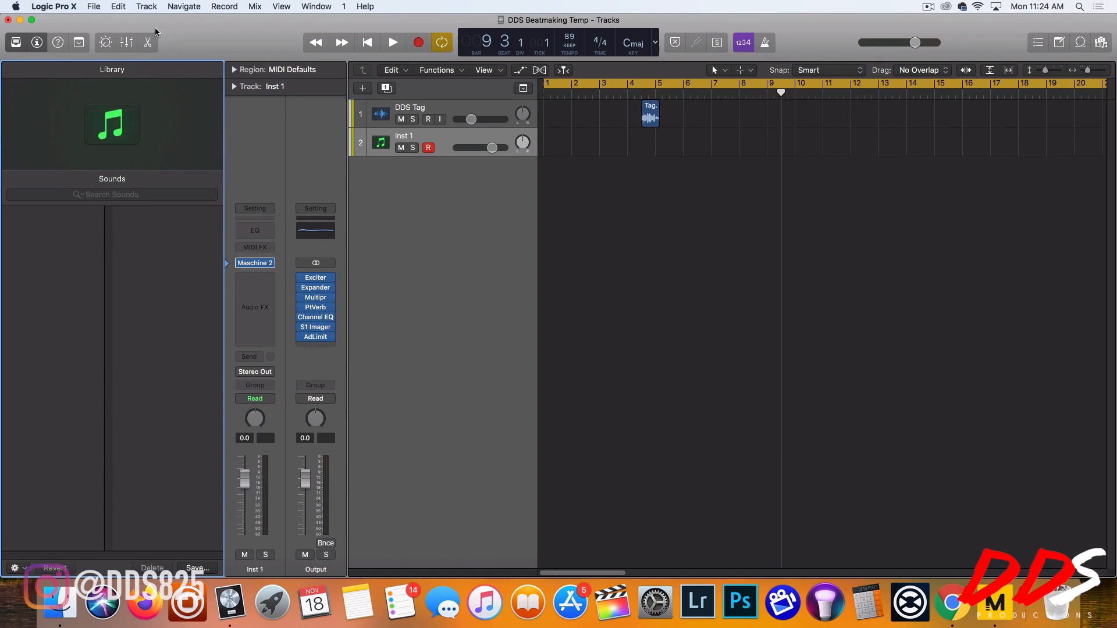
Step: Show the Mixer and add multi-output Aux strips (Aux 1–12 onward) from Inst 1
click(127, 42)
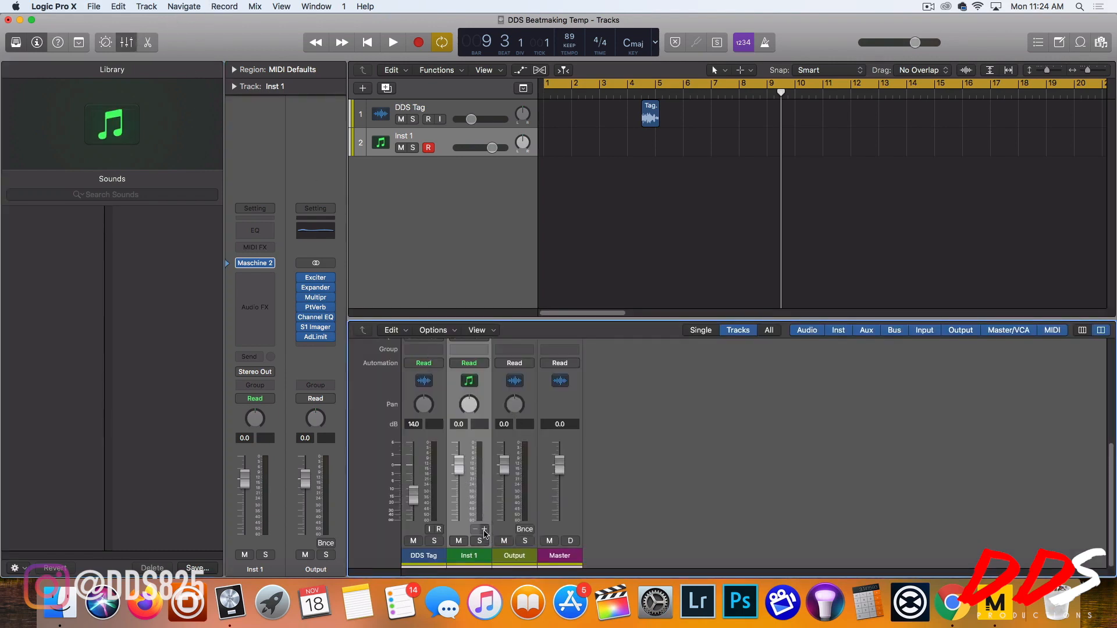
click(483, 529)
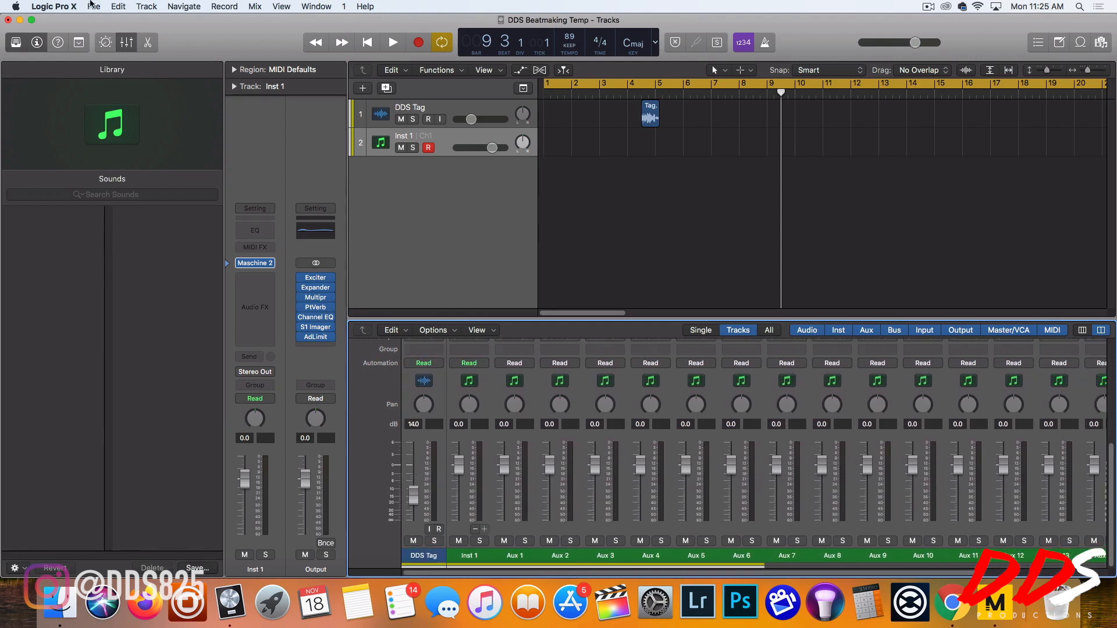
Step: Save As 'DDS Maschine Temp', replacing Beatmaking with Maschine in the project name
click(93, 6)
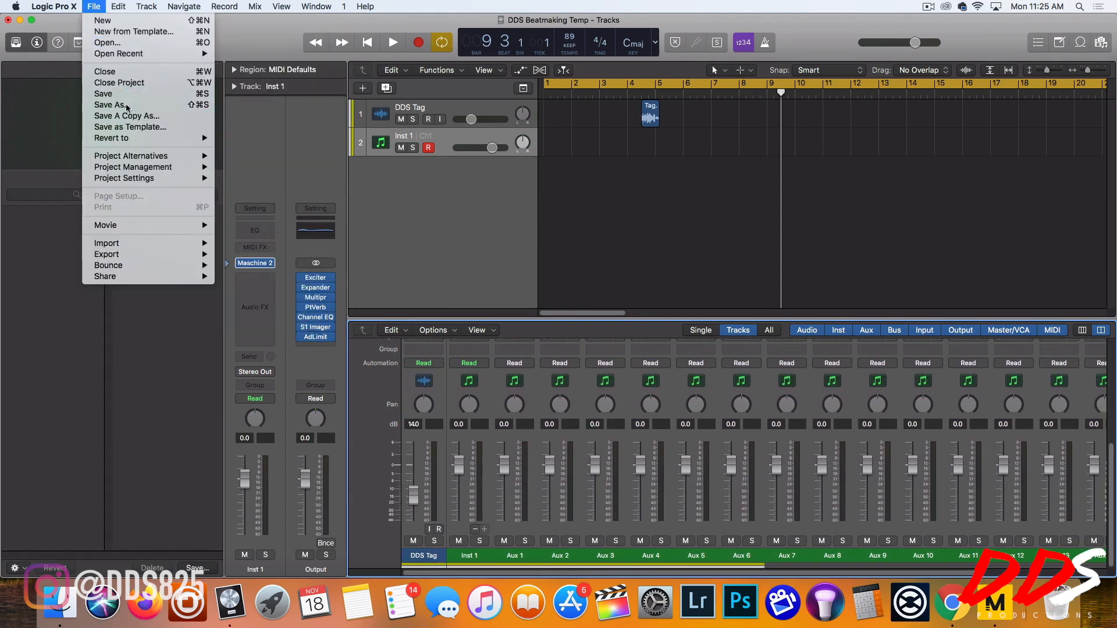
click(112, 105)
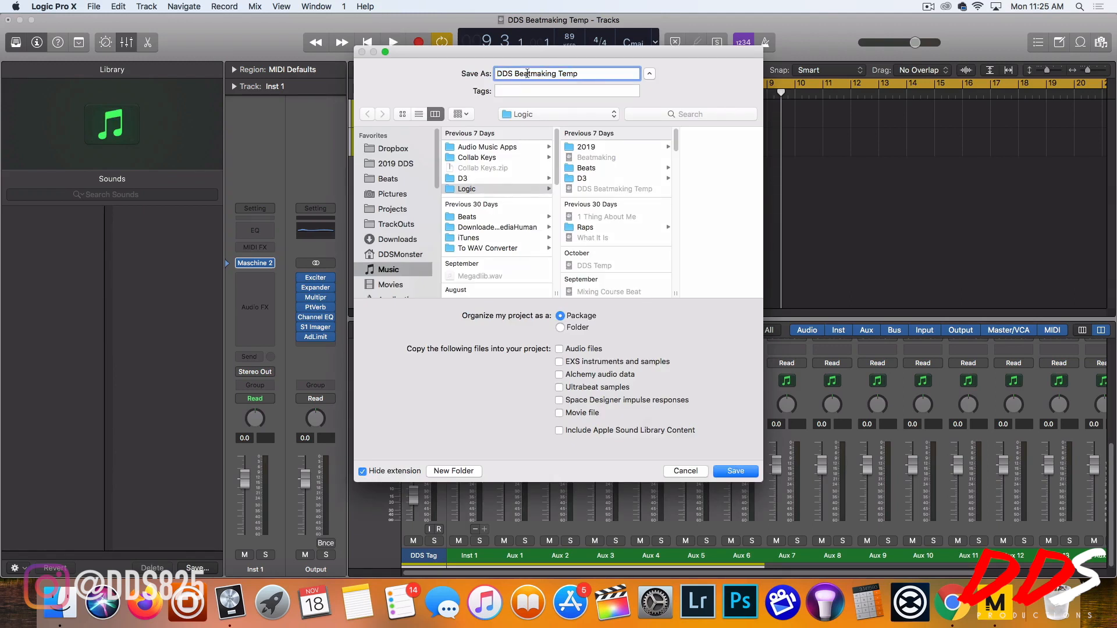
double_click(536, 73)
text(Maschine)
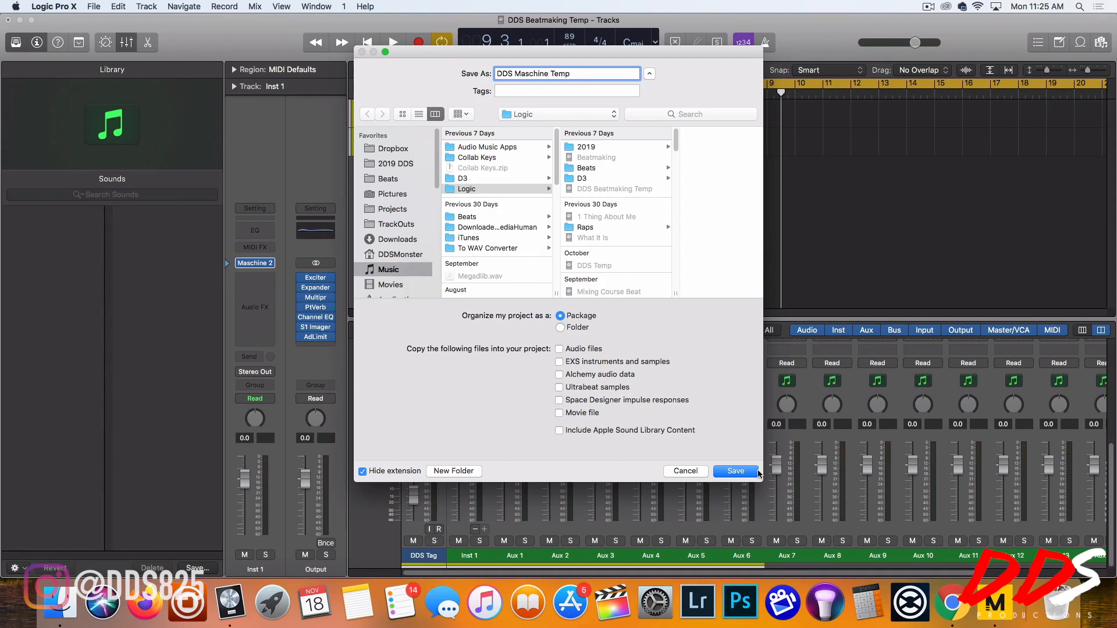
click(736, 470)
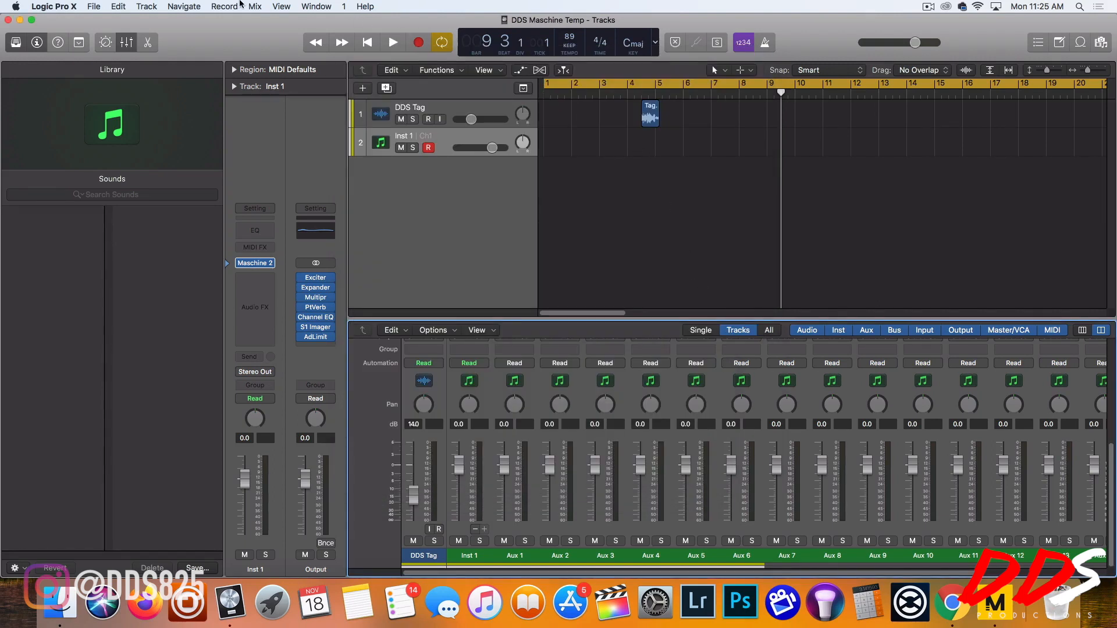
click(93, 6)
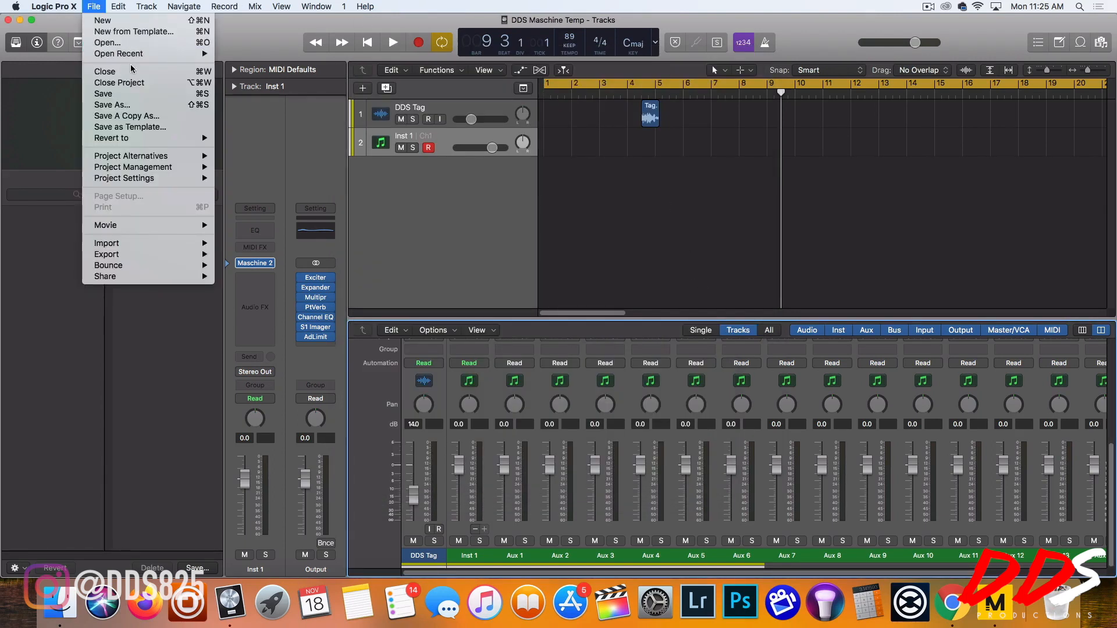
mouse_move(118, 53)
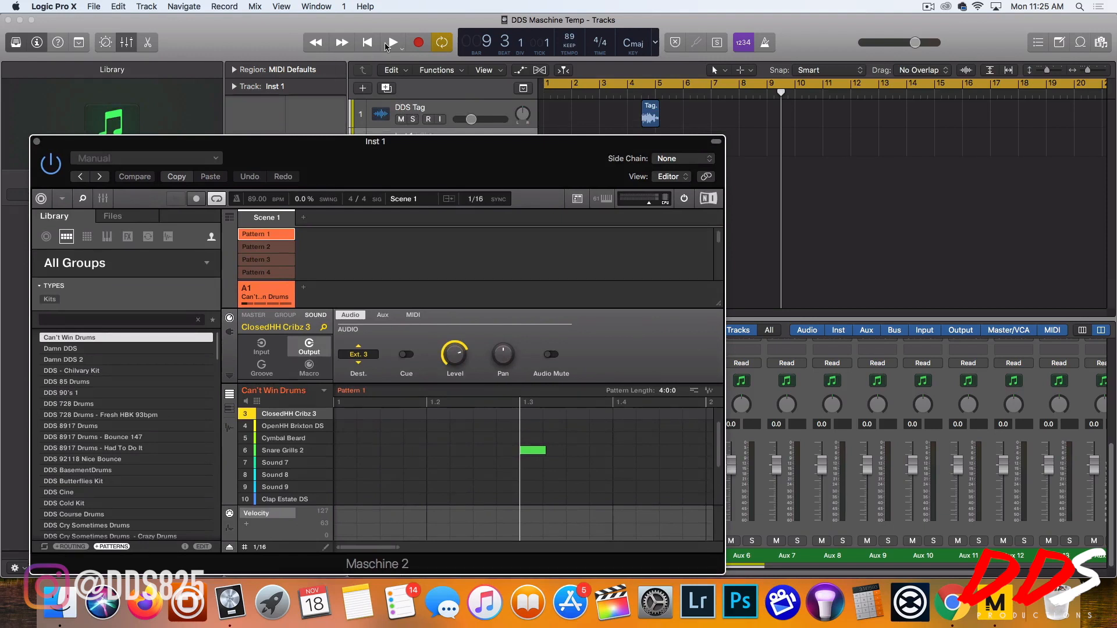
Step: Play the Can't Win Drums pattern, restarting once, and watch the separate Aux meters
click(391, 42)
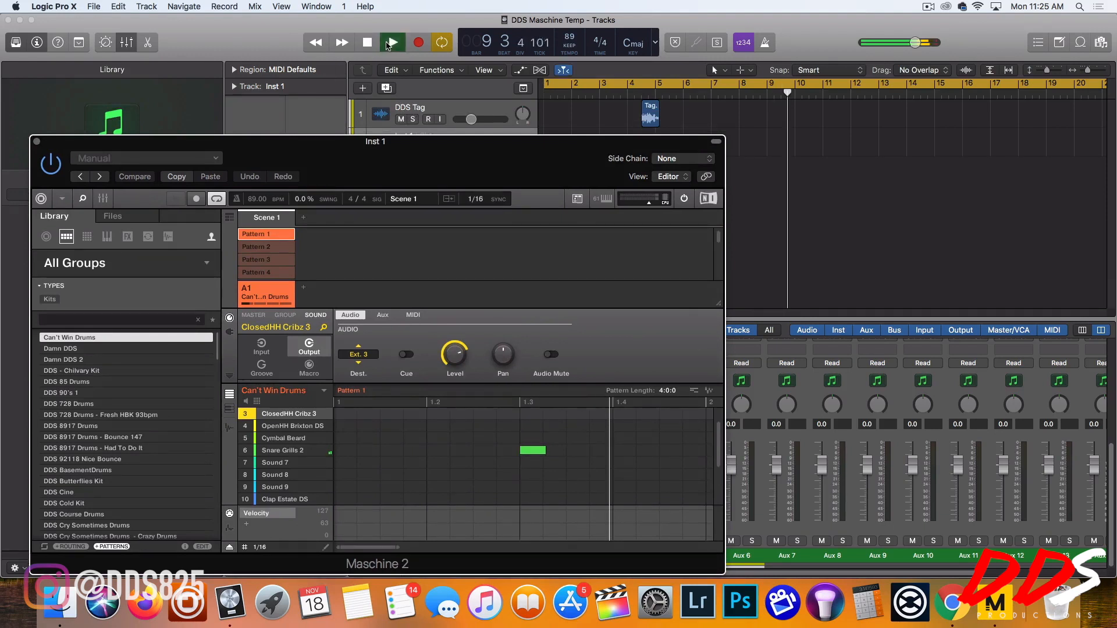
click(367, 43)
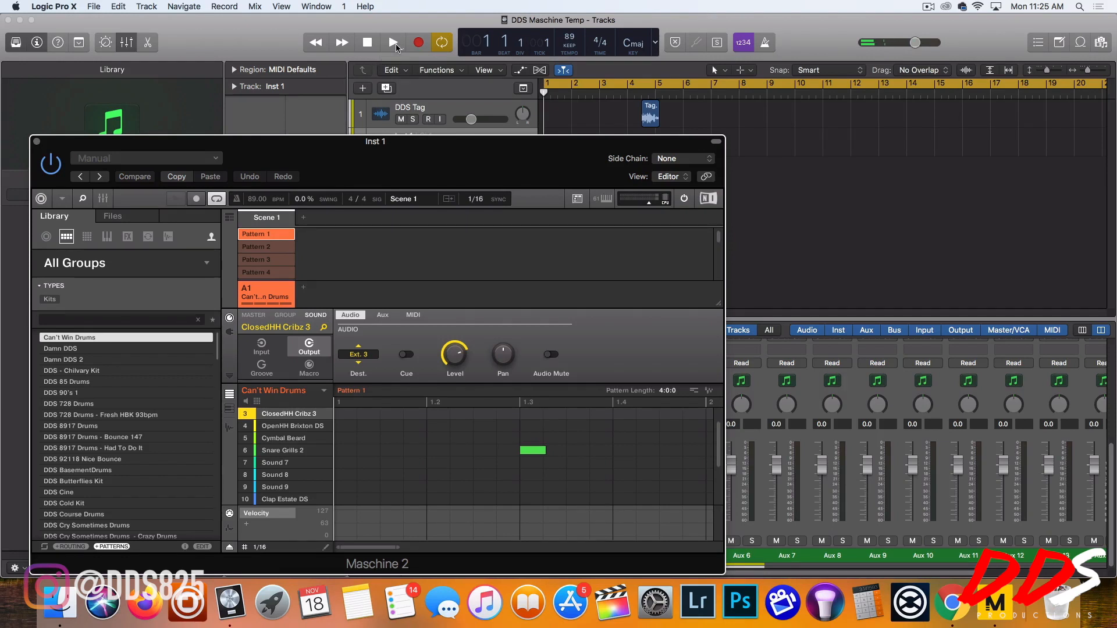
click(393, 42)
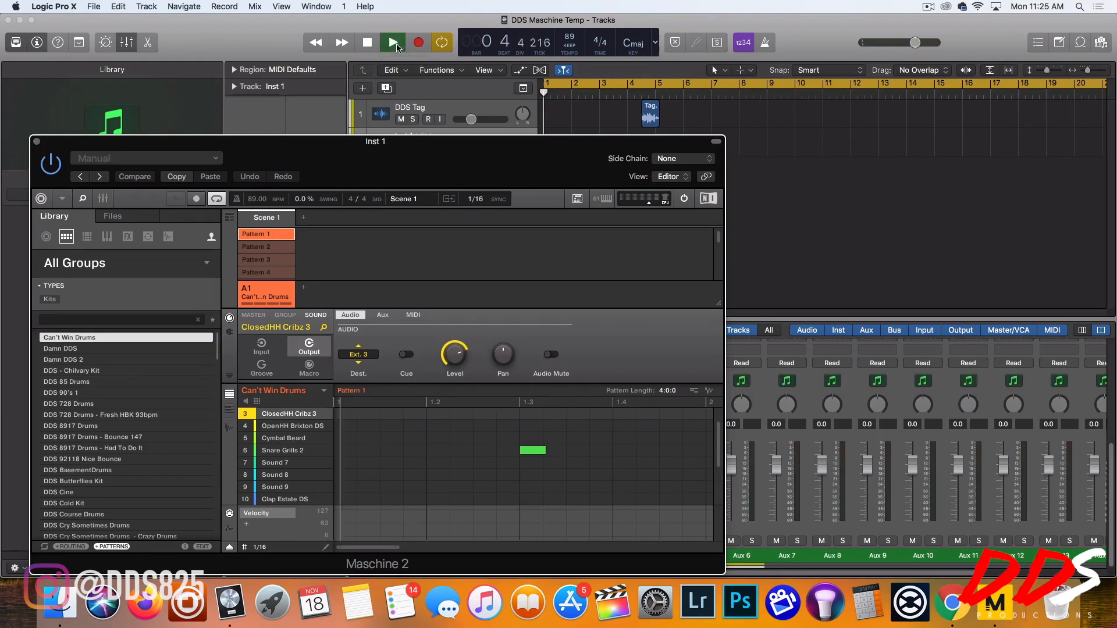
click(393, 42)
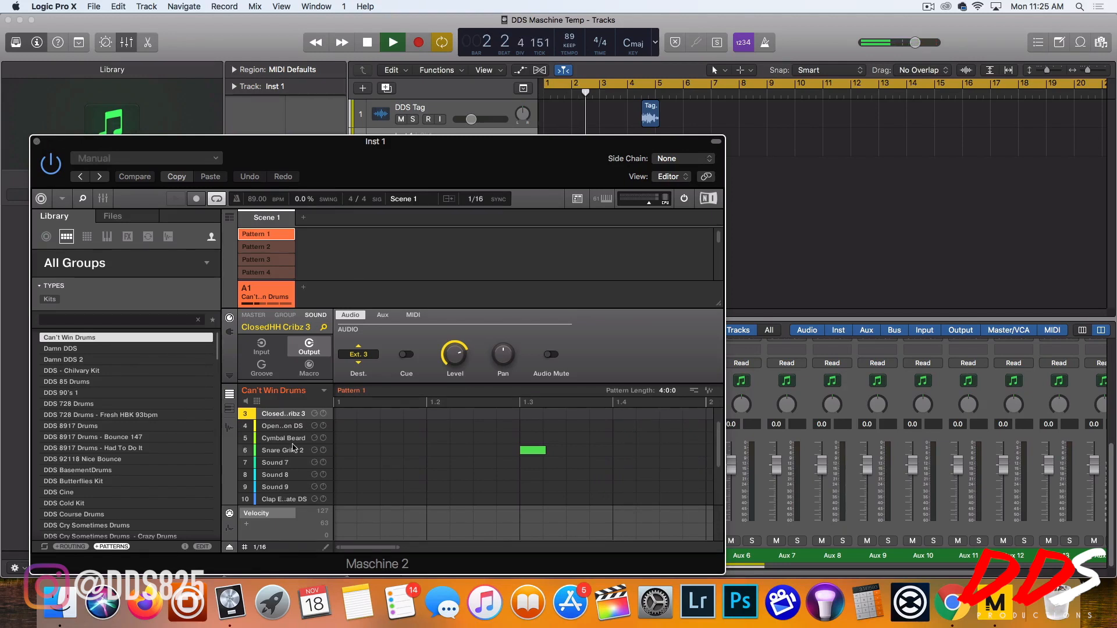
click(256, 260)
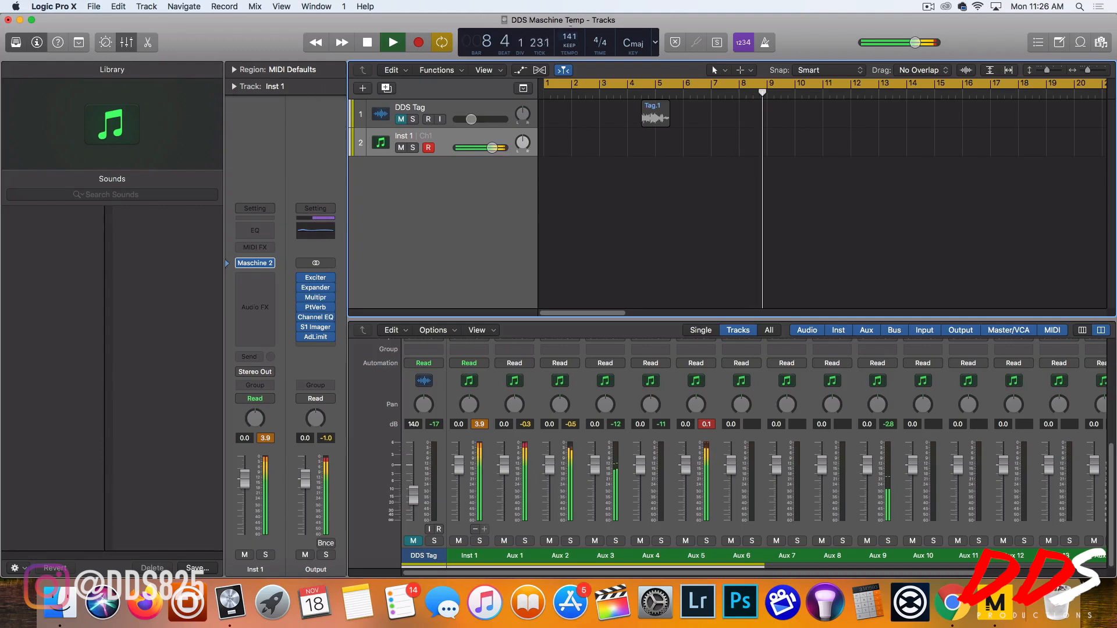
Step: Stop the drum playback, leaving the separate Aux channels set up in the mixer
click(367, 42)
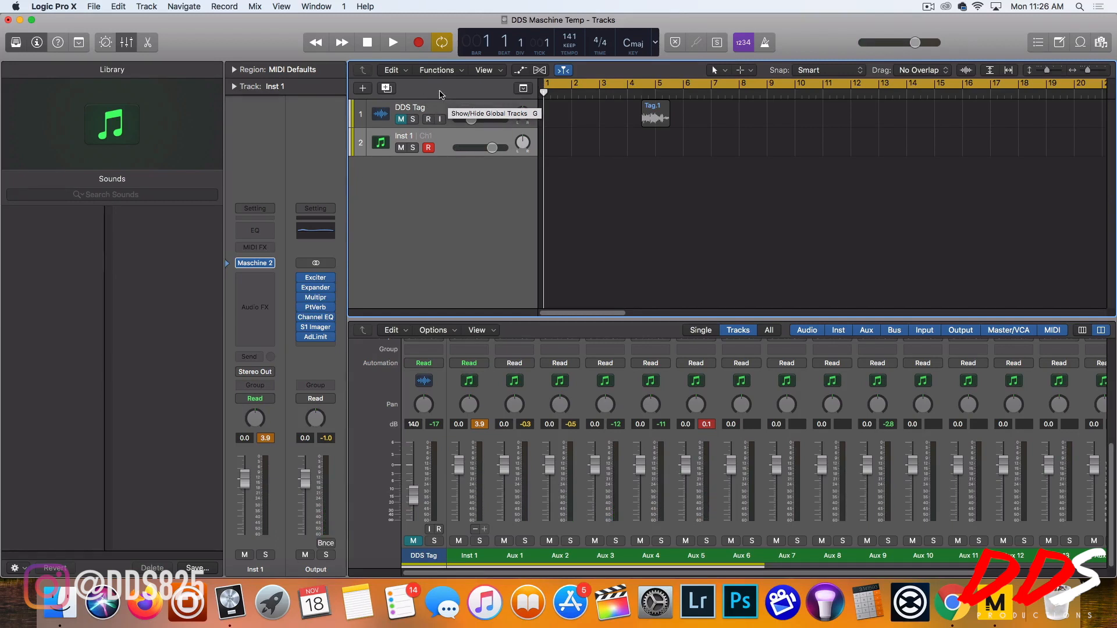
mouse_move(644, 487)
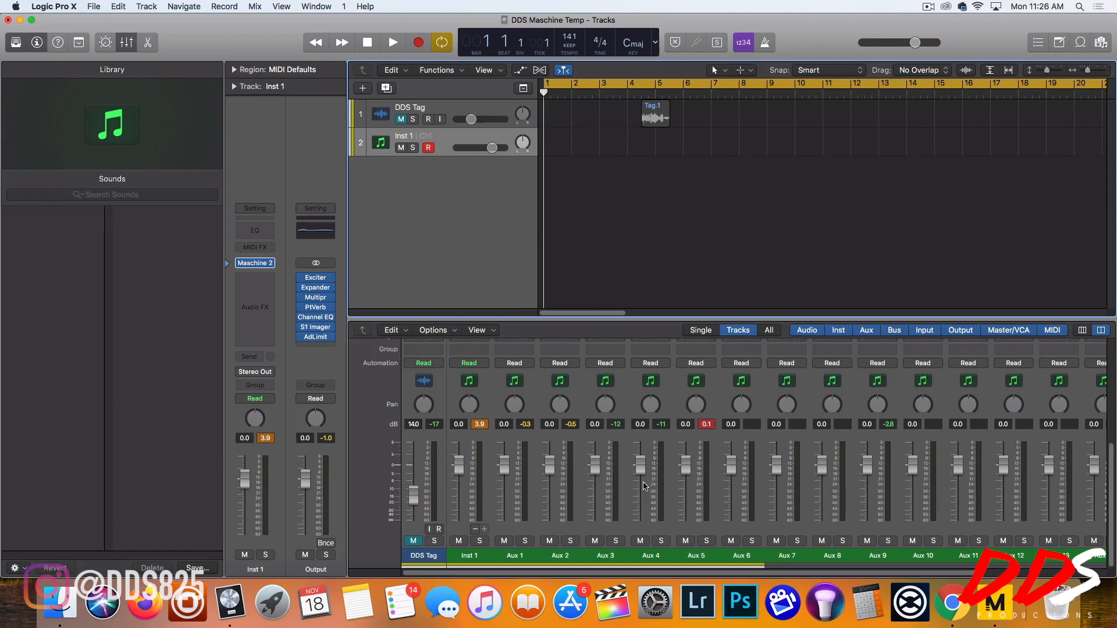
mouse_move(490, 480)
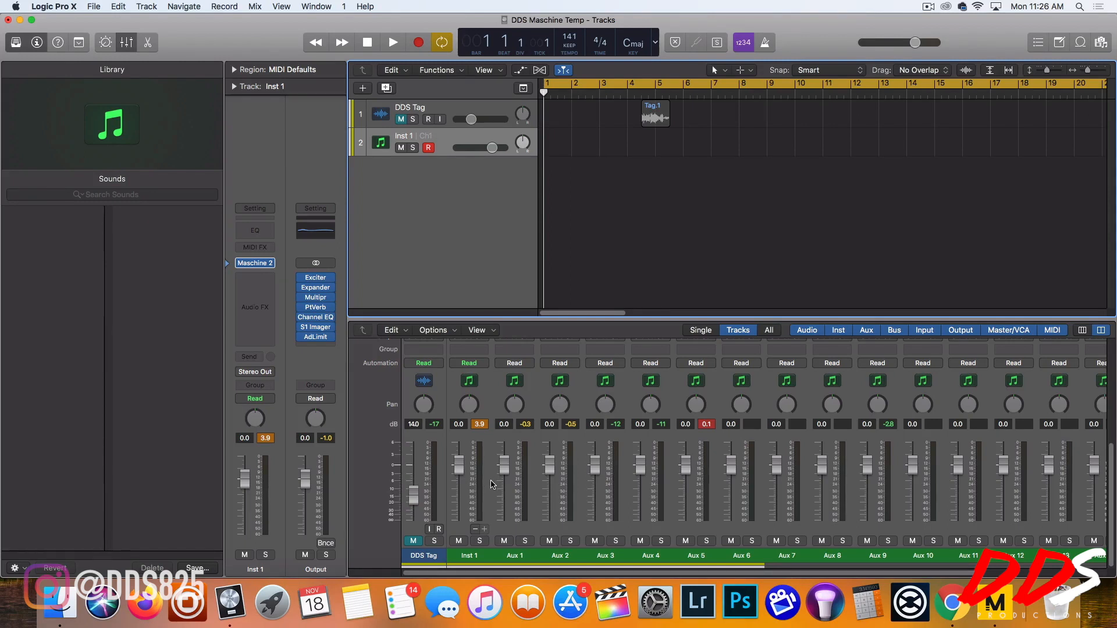
mouse_move(278, 257)
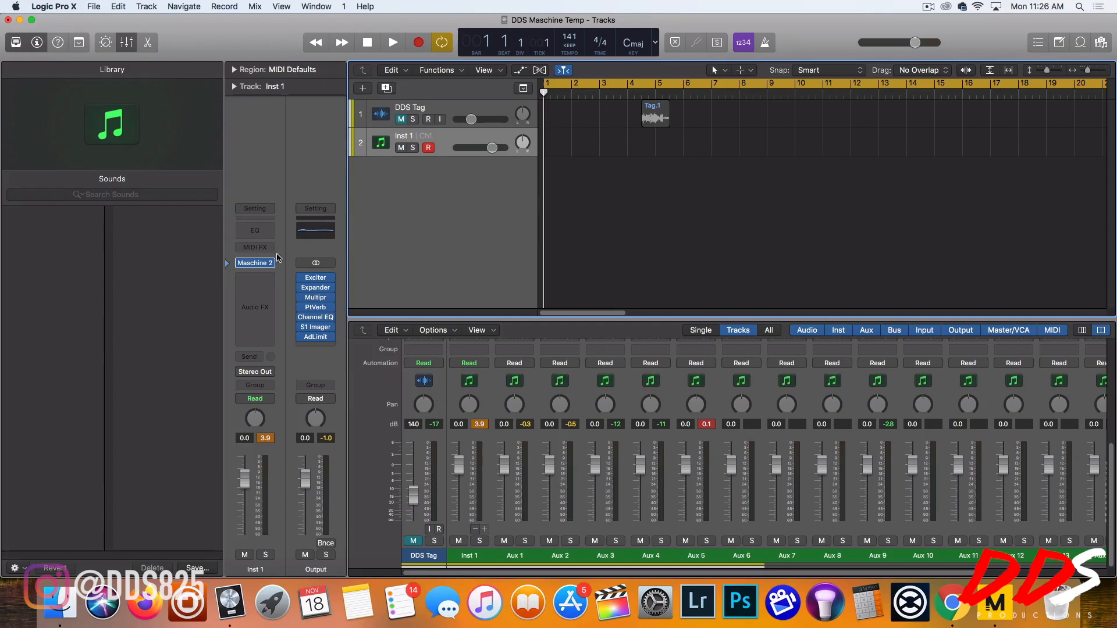
mouse_move(284, 264)
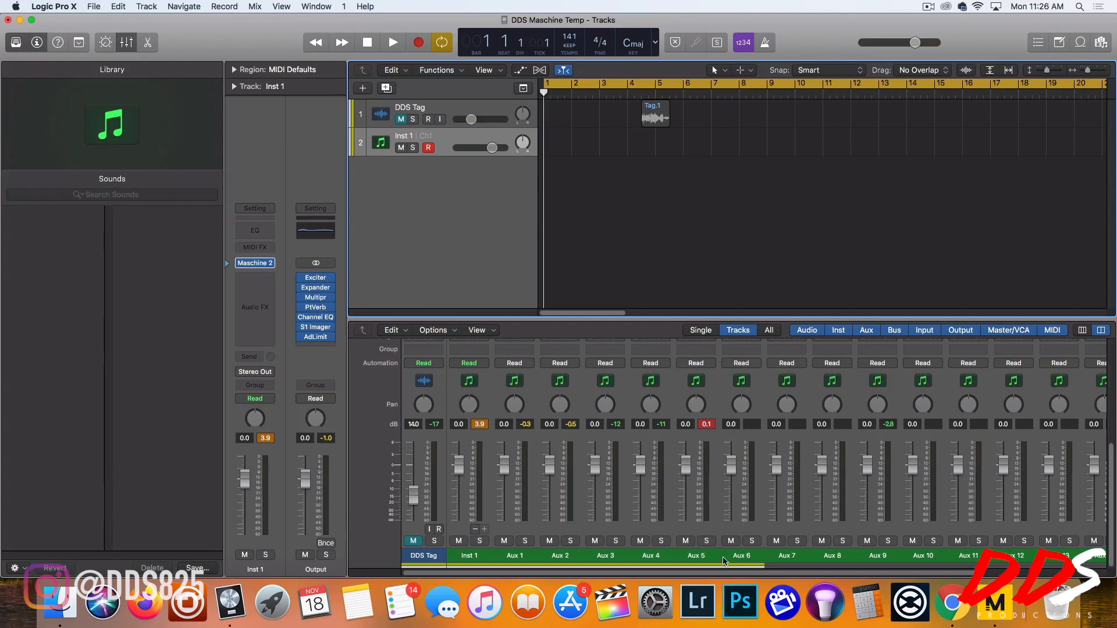
mouse_move(791, 572)
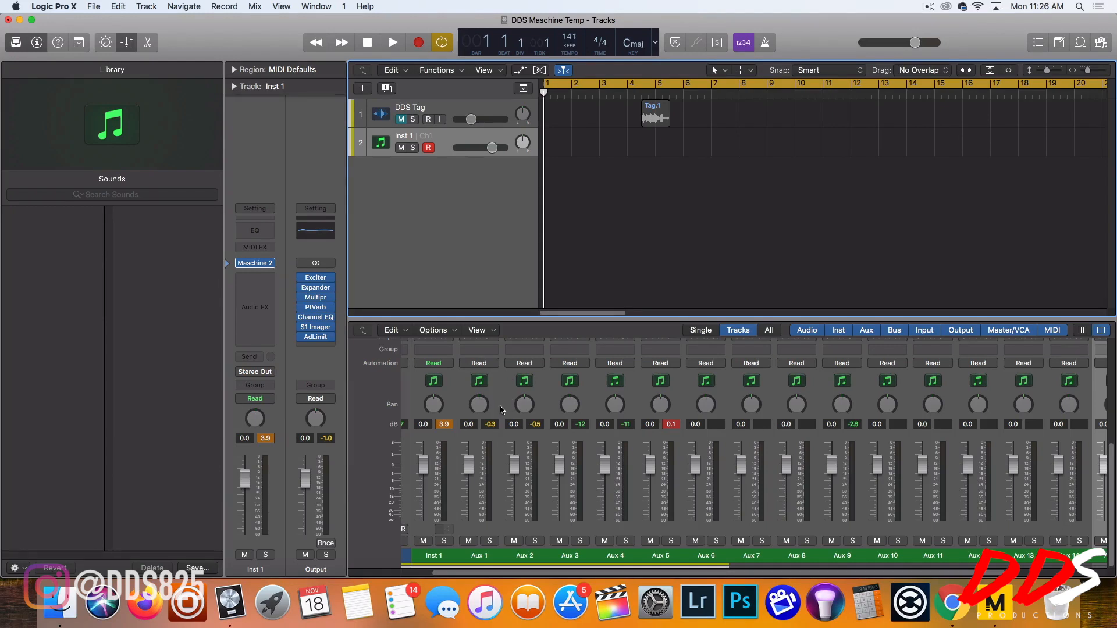
mouse_move(505, 407)
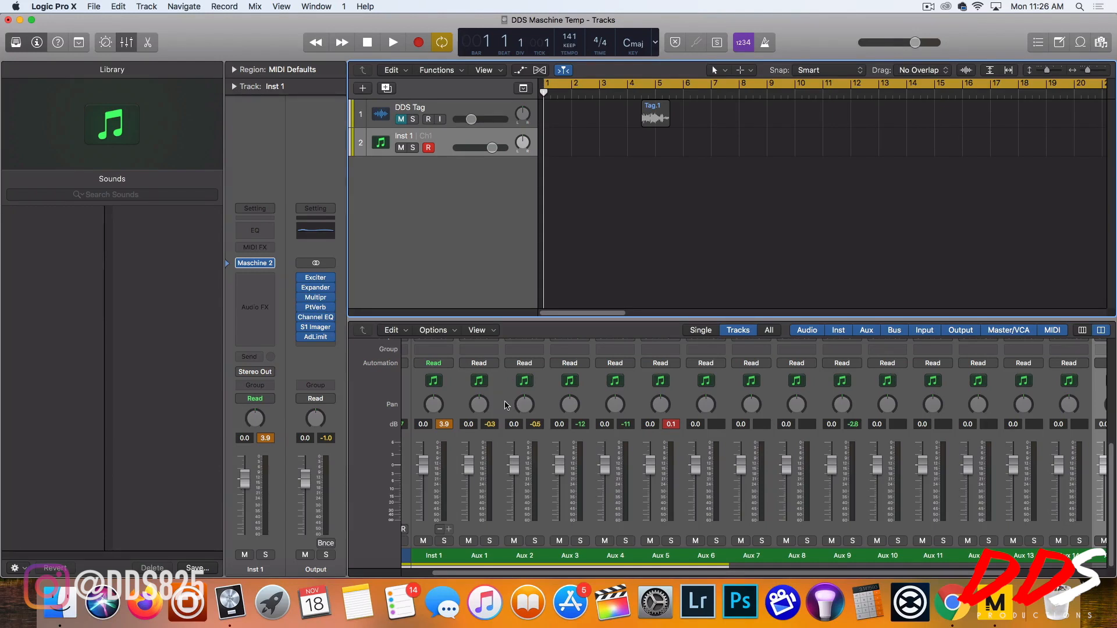
mouse_move(563, 489)
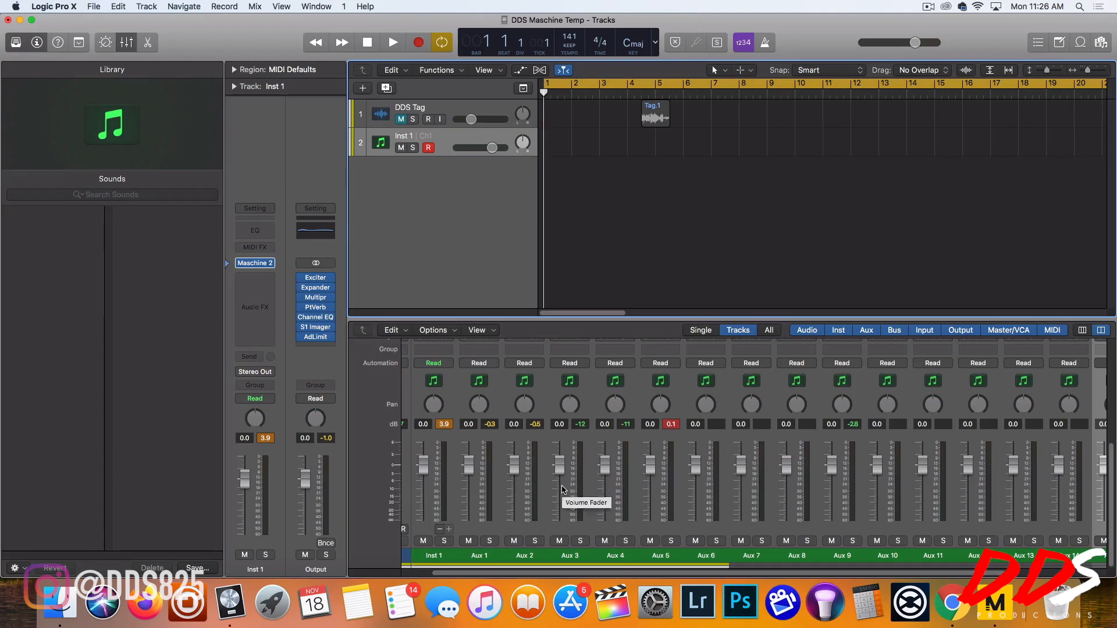
mouse_move(589, 504)
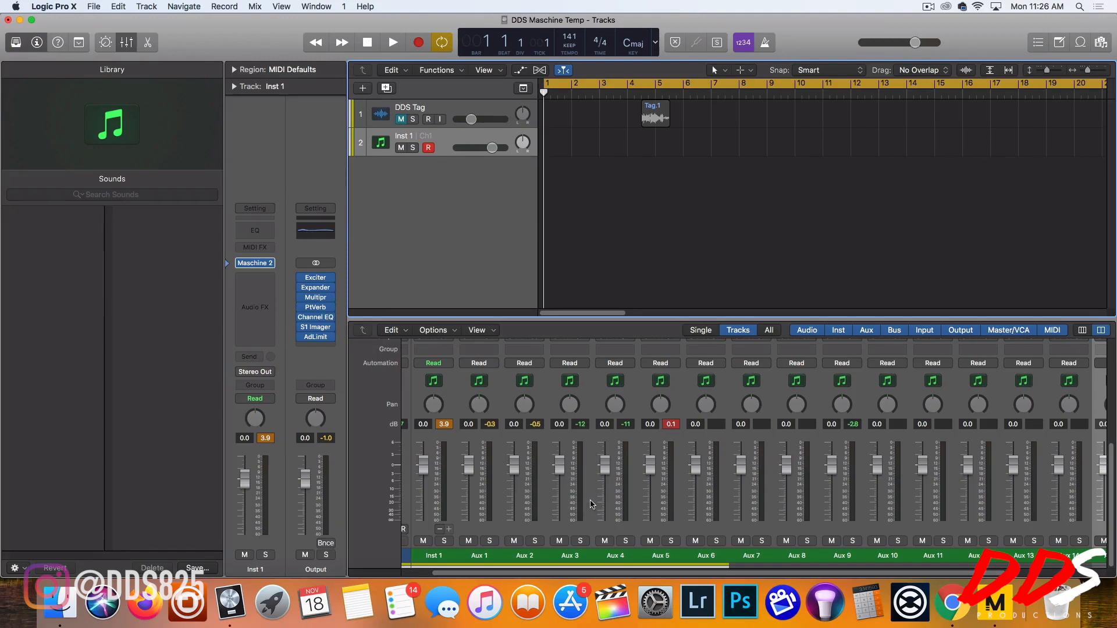
mouse_move(583, 495)
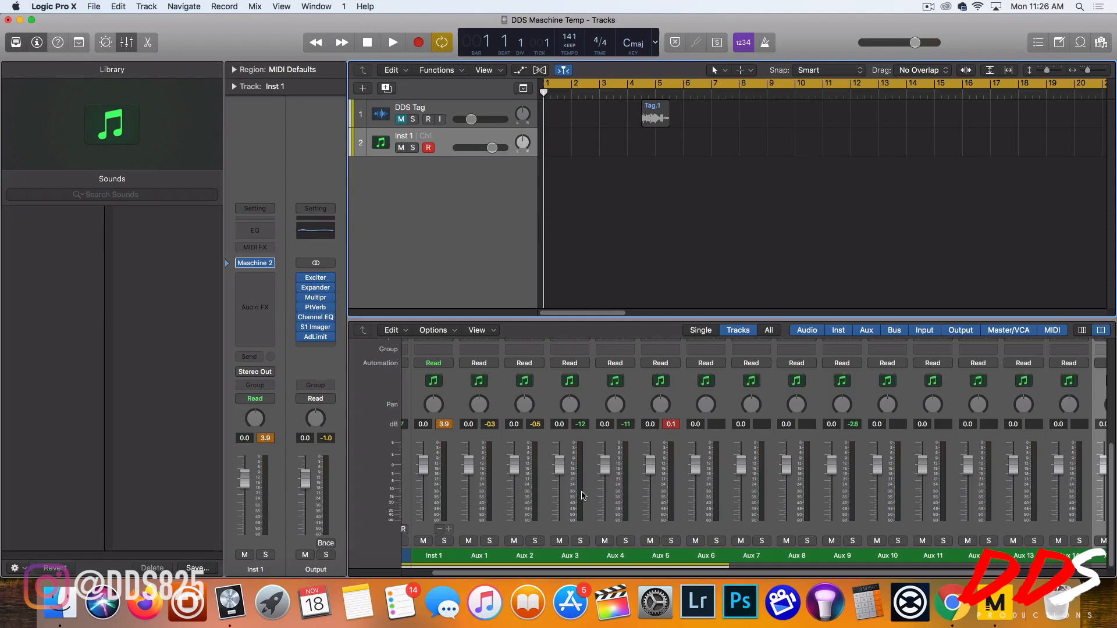
mouse_move(579, 489)
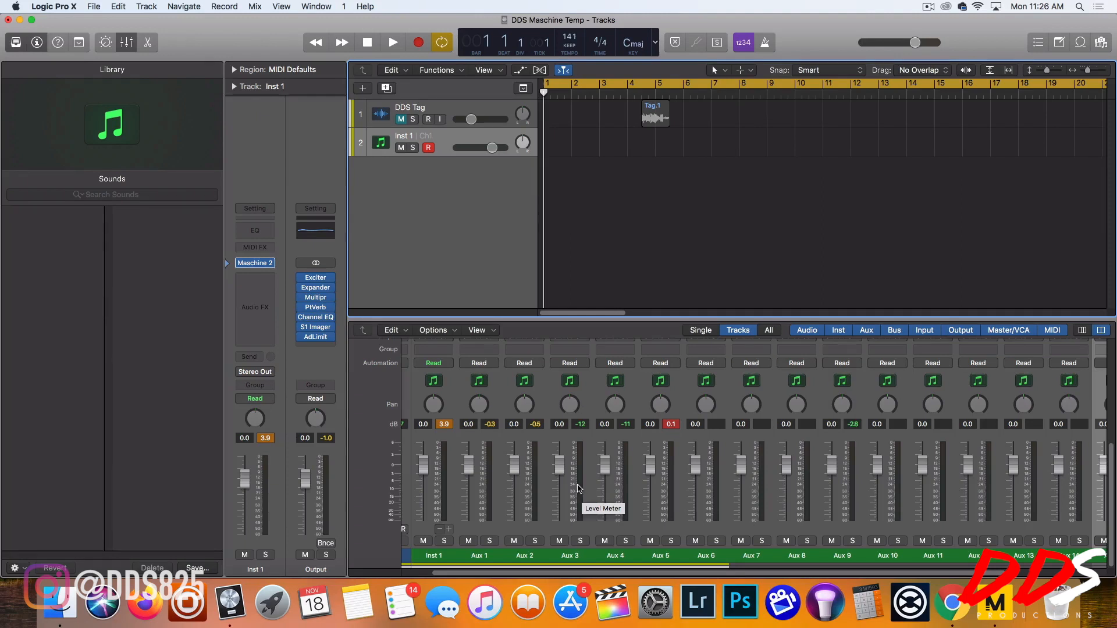
mouse_move(572, 482)
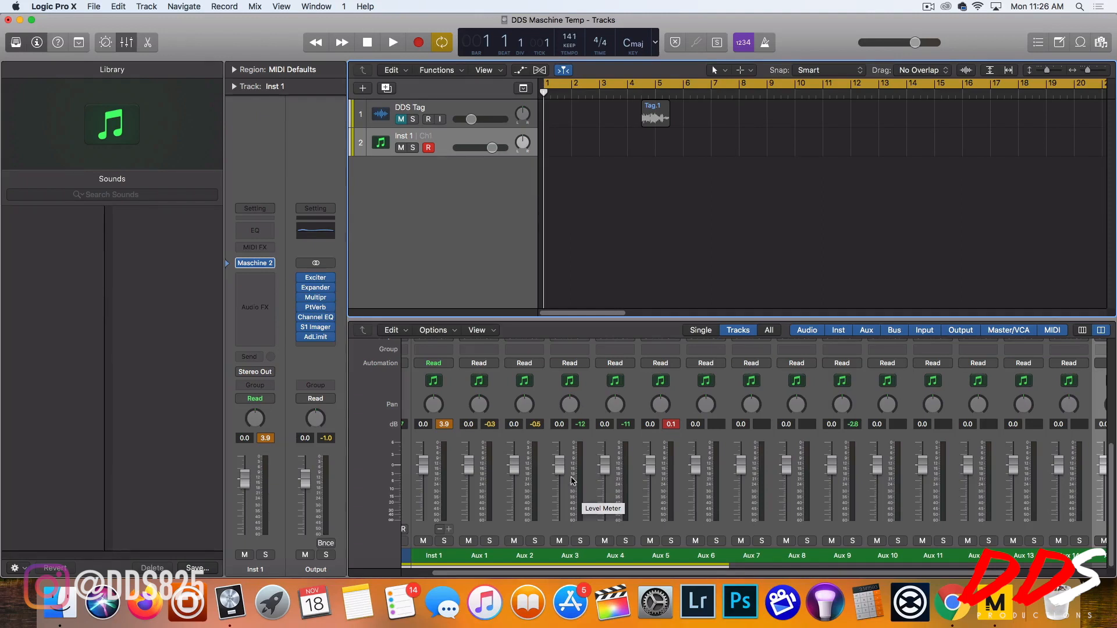